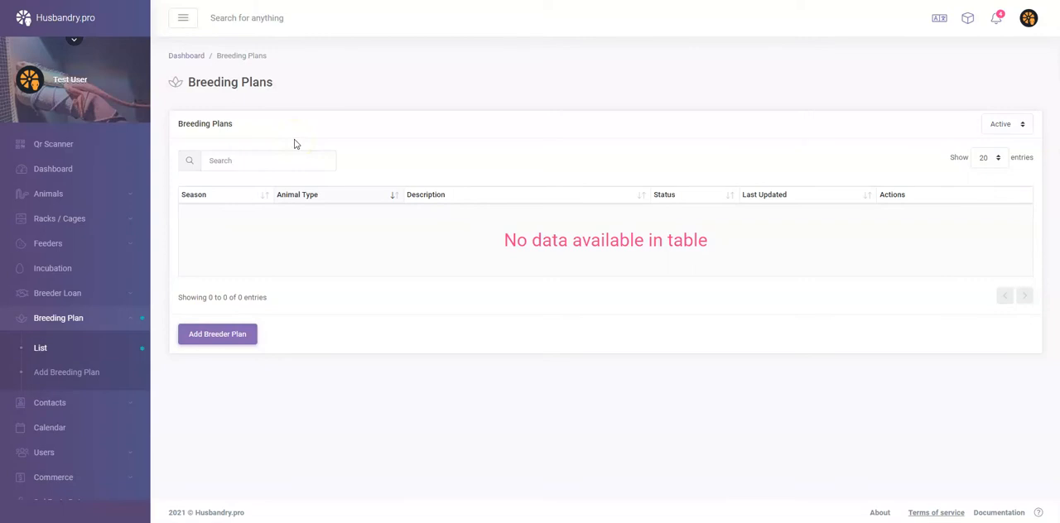
# Switch Husbandry.pro to Dark theme mode via the profile menu's Layout Settings
pyautogui.click(1028, 17)
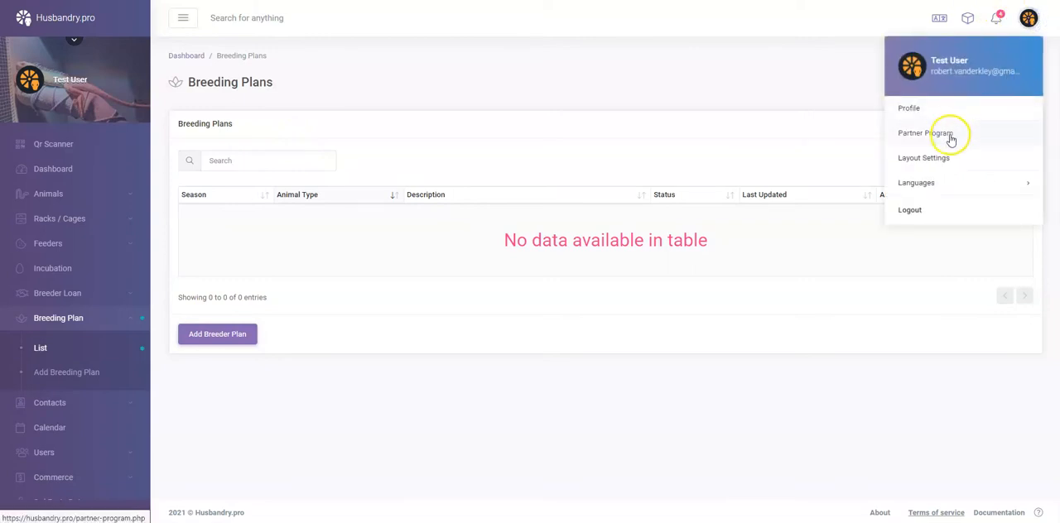
pyautogui.click(924, 157)
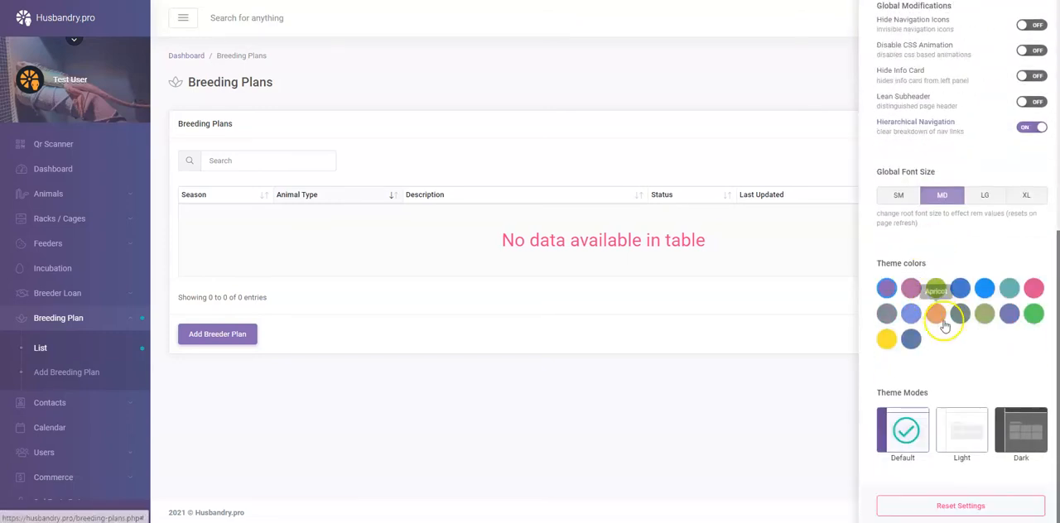
pyautogui.click(1020, 431)
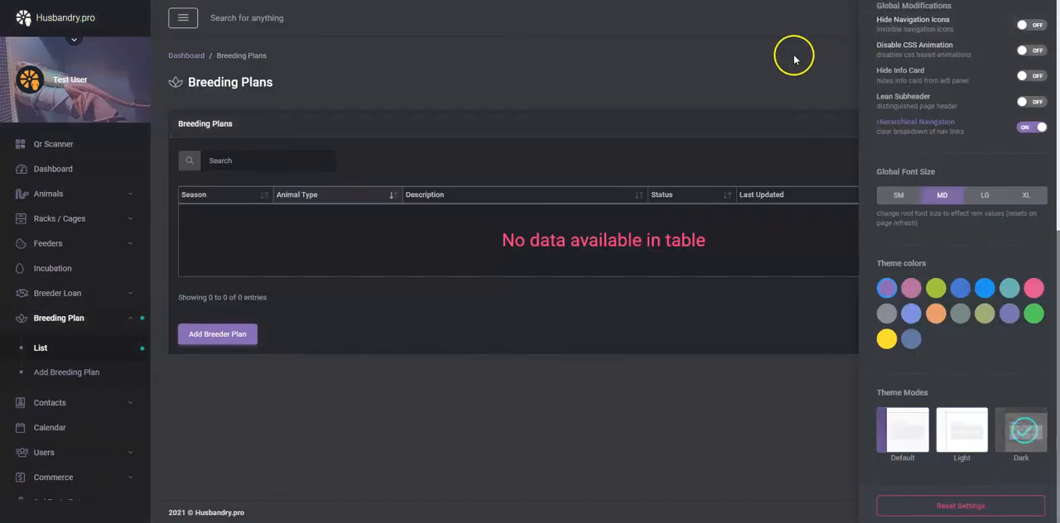
pyautogui.click(1026, 17)
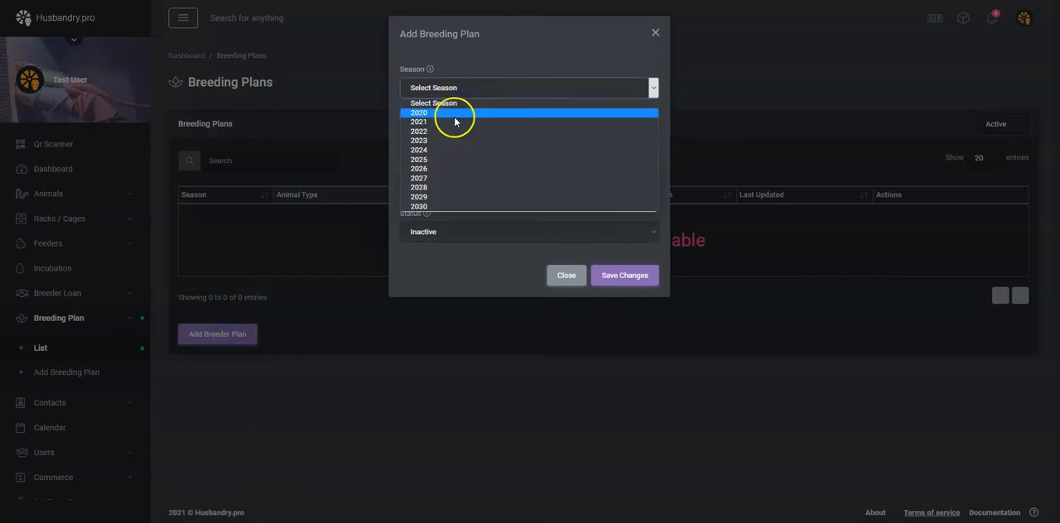
# Save an active 2022 Ball Python plan described as a Ball Python breeding plan
pyautogui.click(419, 130)
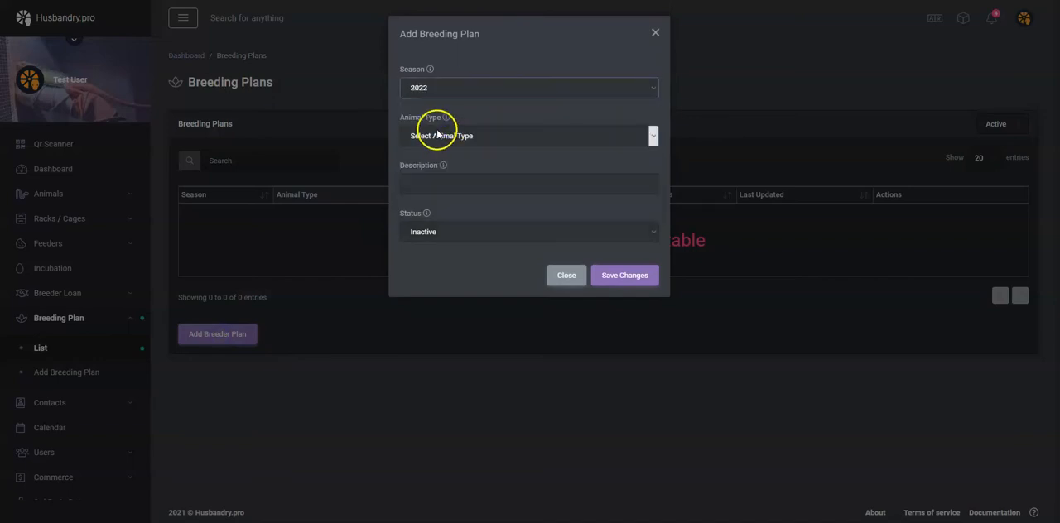
pyautogui.click(530, 136)
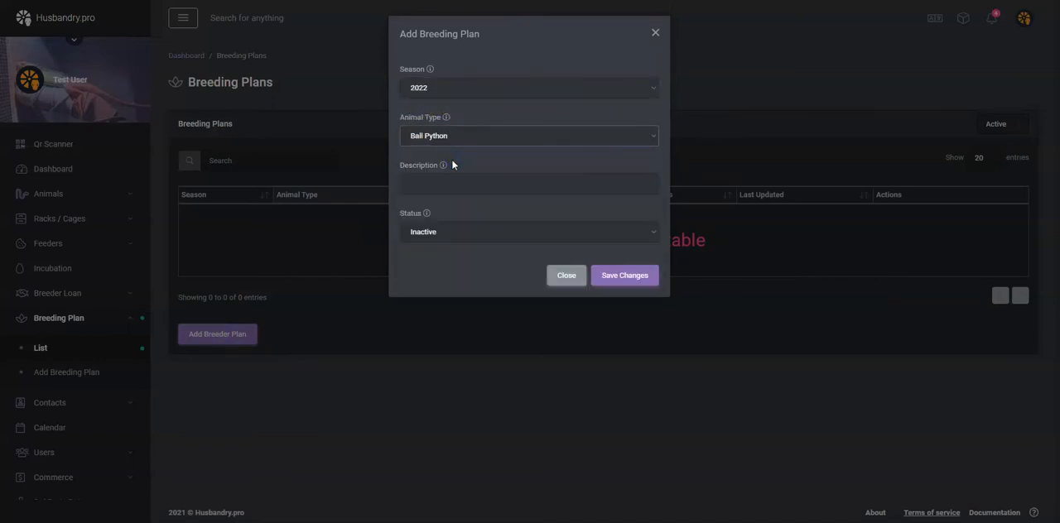
pyautogui.click(528, 184)
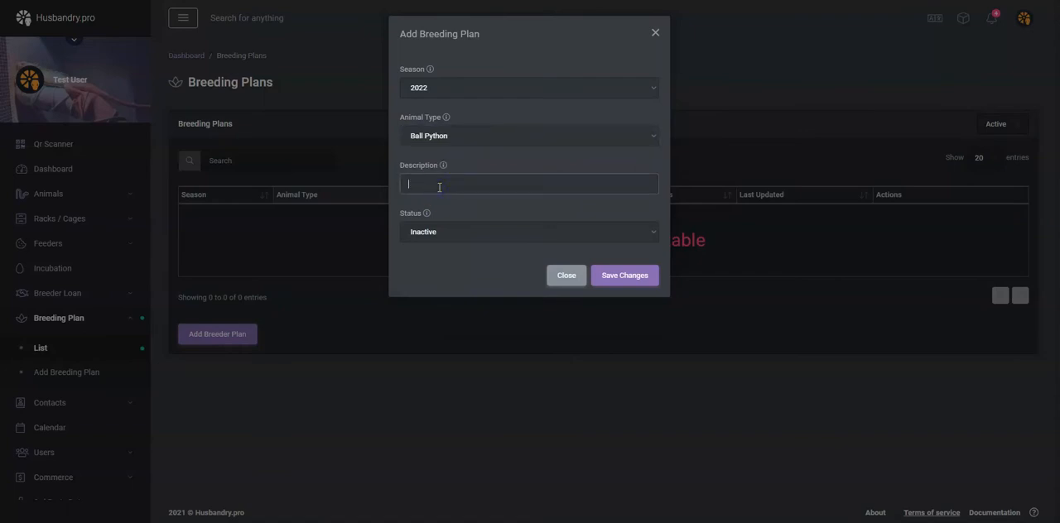
pyautogui.write('Ball Pyt')
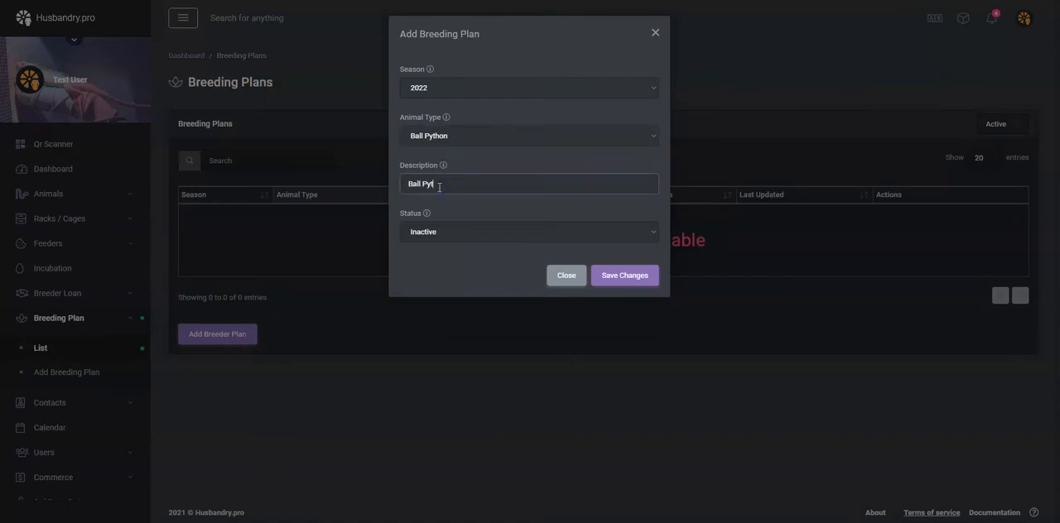
pyautogui.write('Ball Python Bi')
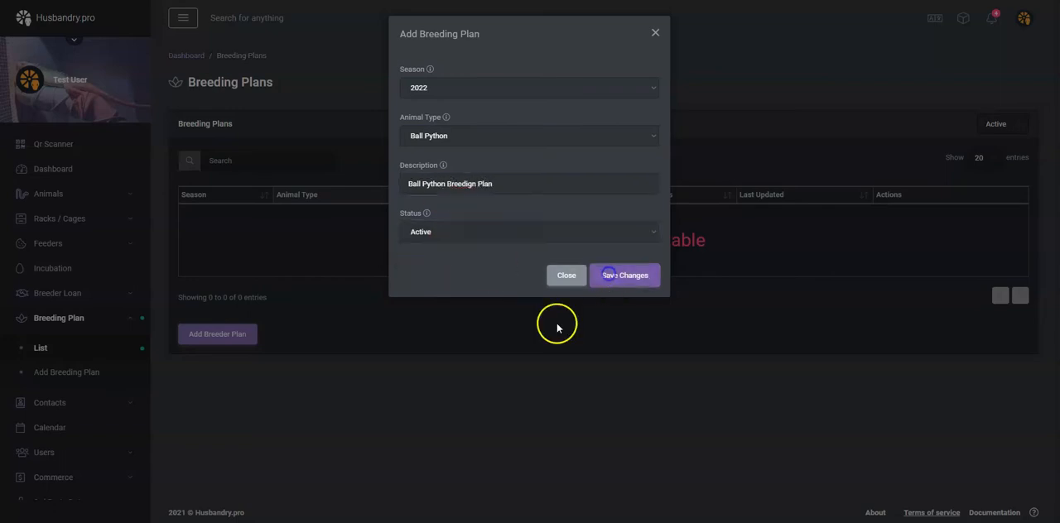
pyautogui.click(623, 275)
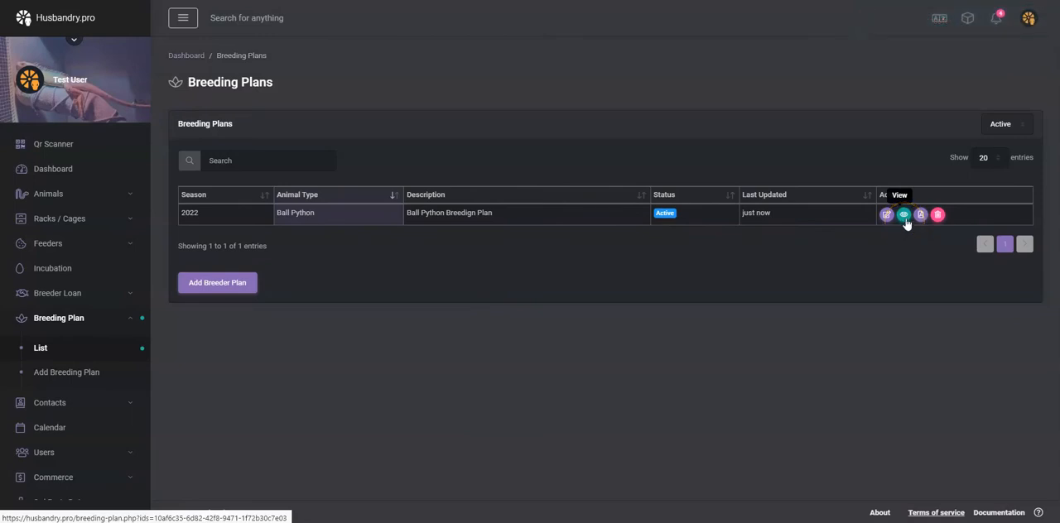
# In the 2022 plan, search 'bp' and add male Polkadot BP-0009 as the first pairing row
pyautogui.click(904, 215)
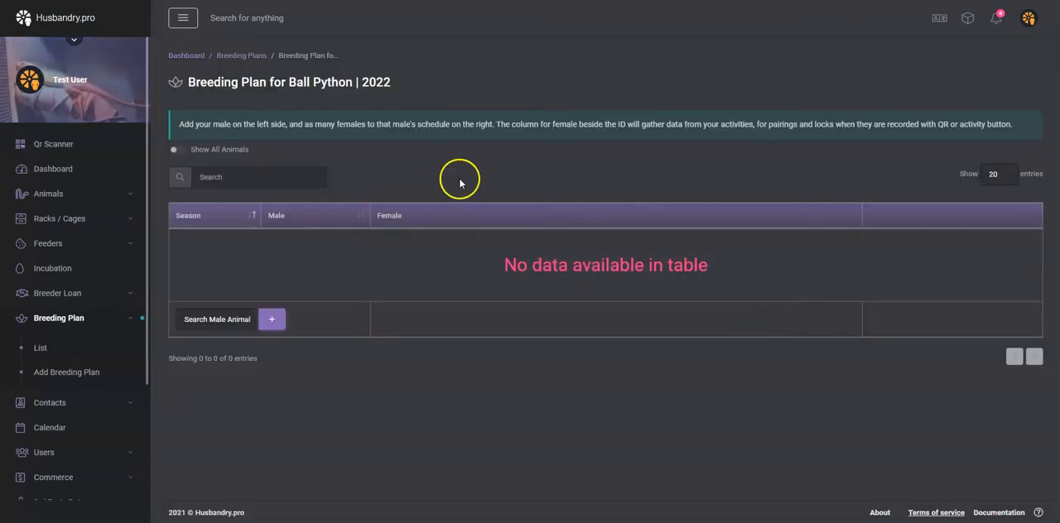
pyautogui.moveTo(219, 341)
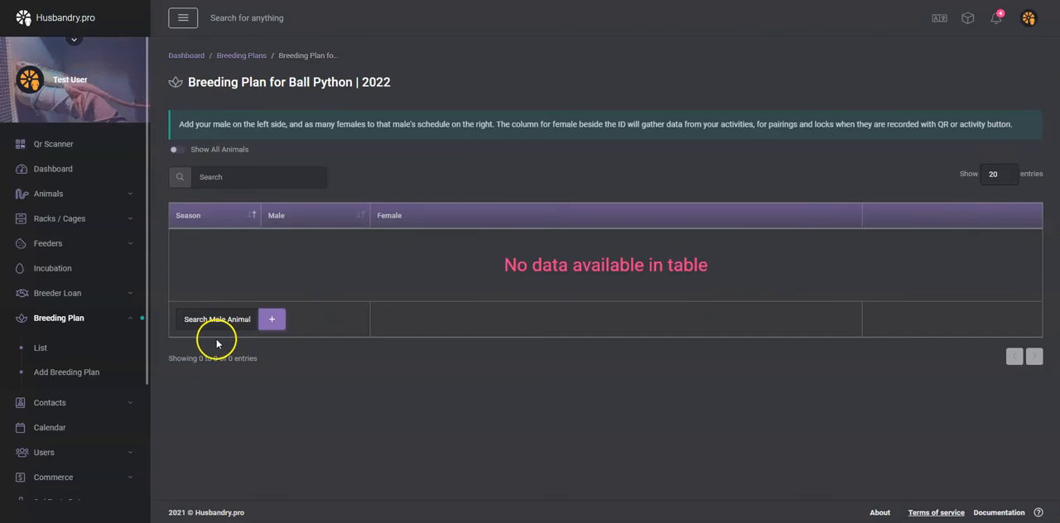
pyautogui.moveTo(217, 323)
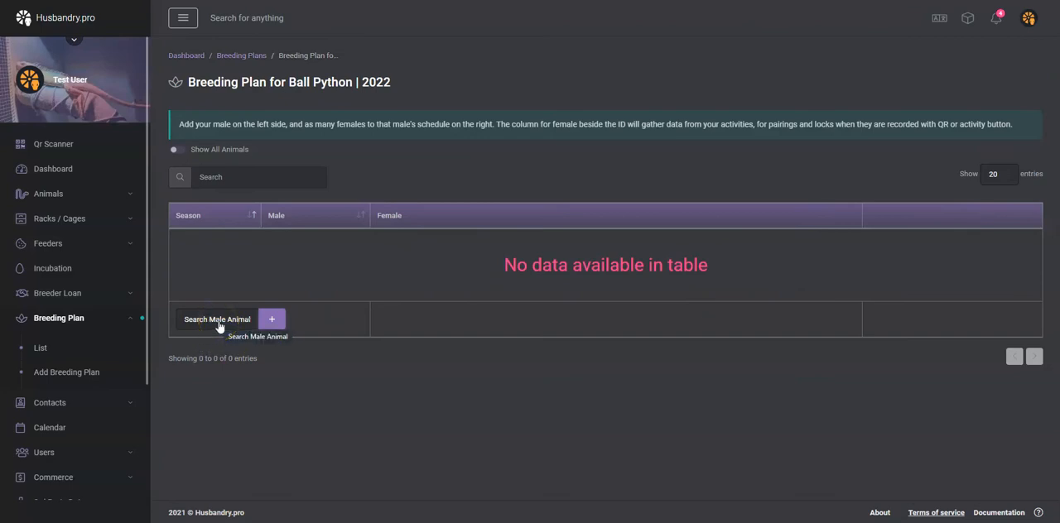
pyautogui.click(215, 319)
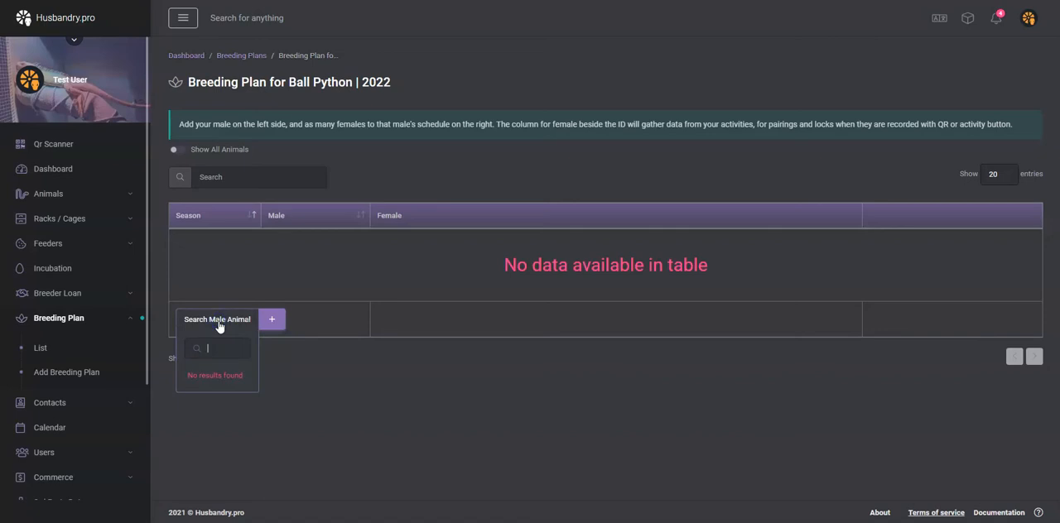
pyautogui.write('bp')
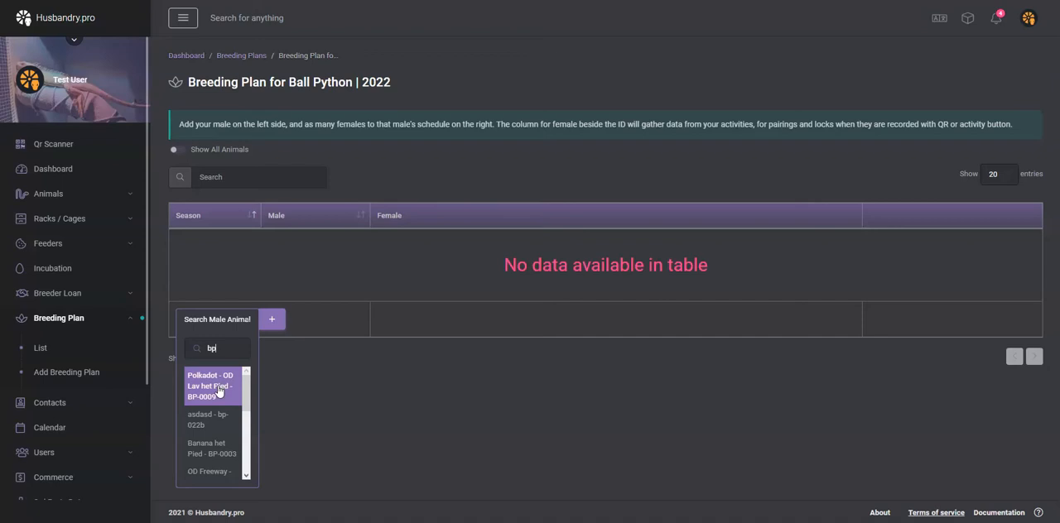
pyautogui.click(217, 386)
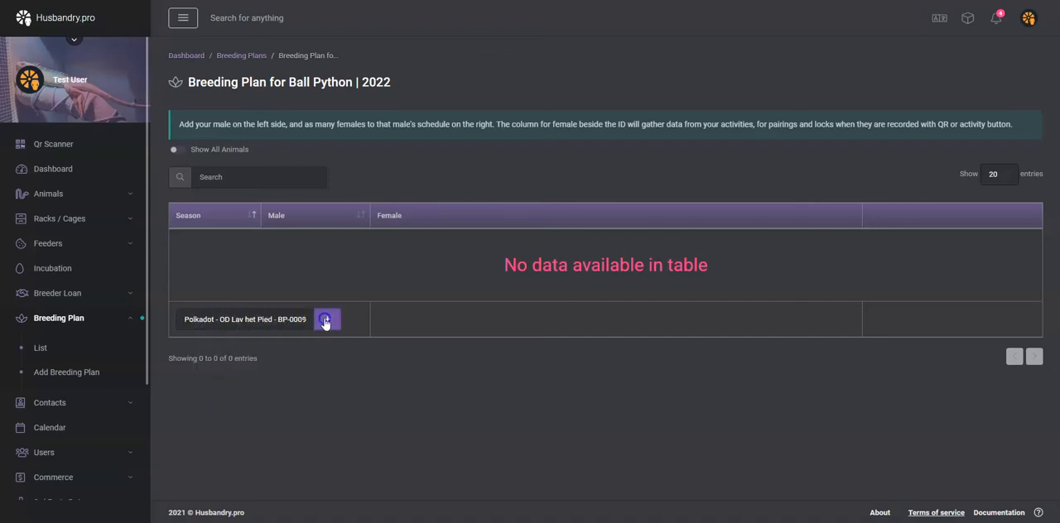
pyautogui.click(327, 320)
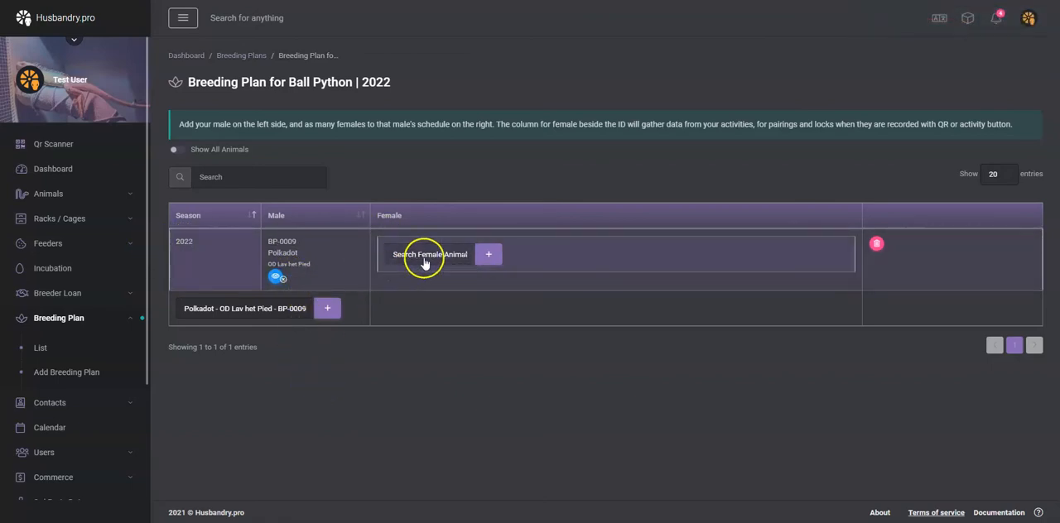
pyautogui.moveTo(429, 255)
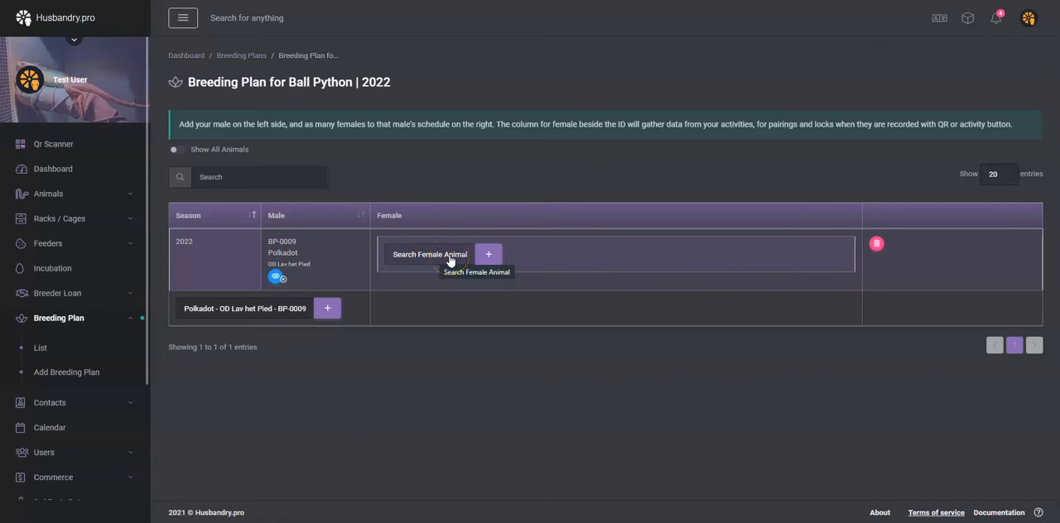
# Add female Lav het Pied poss GD BP-0010 under BP-0009 with start date 2022-03-11 saved
pyautogui.click(487, 256)
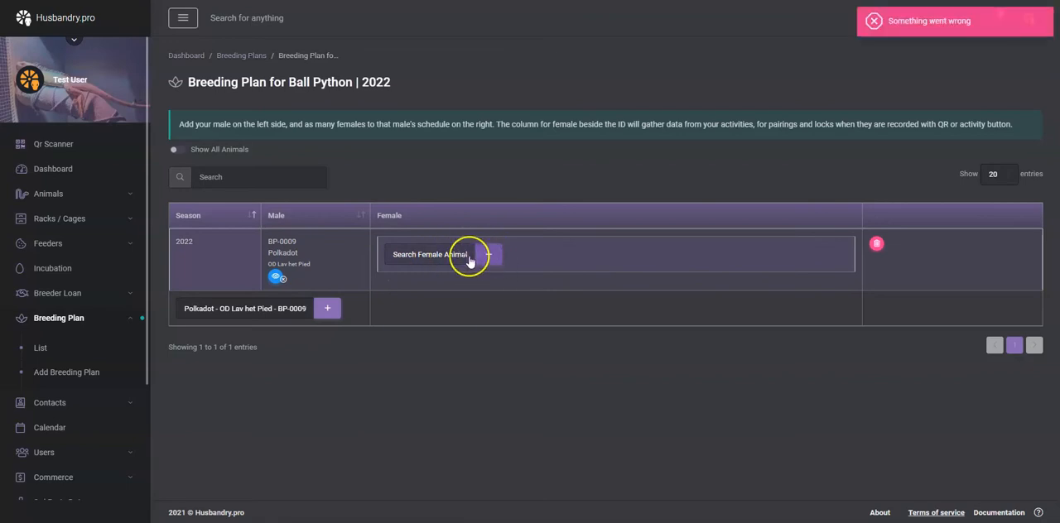
pyautogui.write('bp')
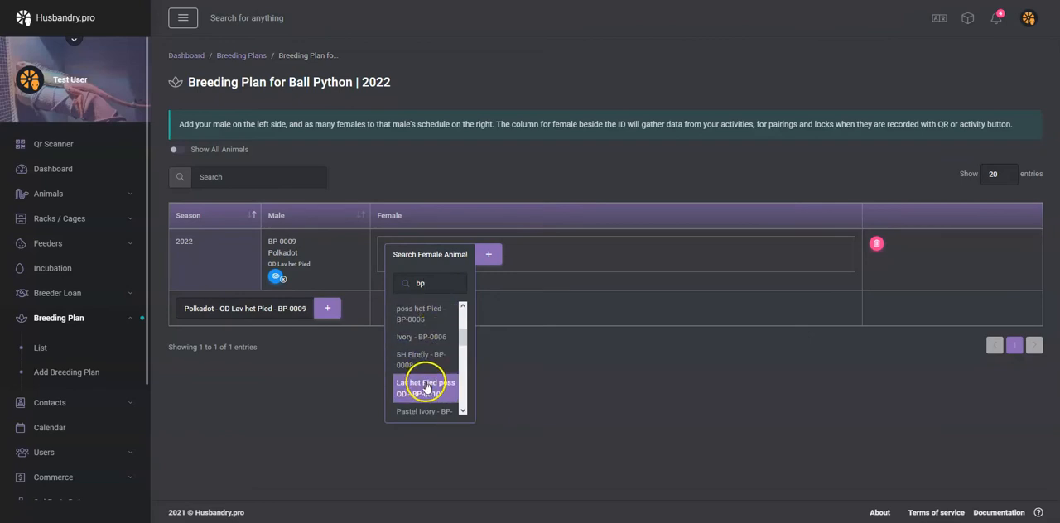
pyautogui.click(424, 387)
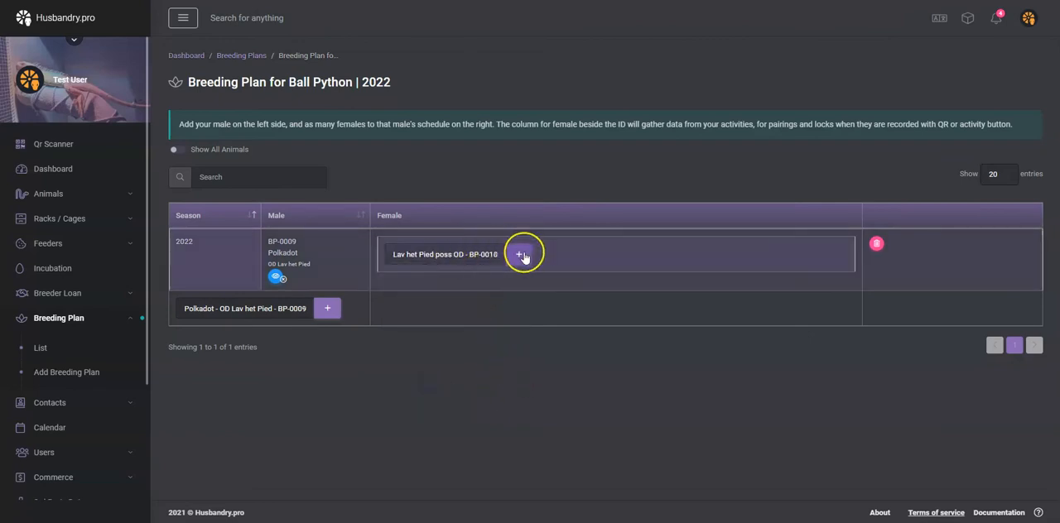
pyautogui.click(520, 255)
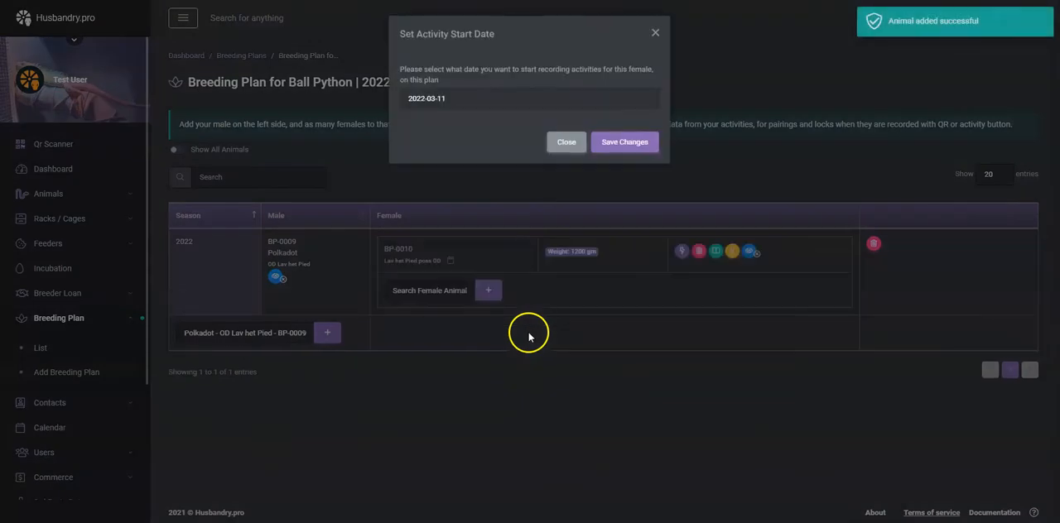
pyautogui.moveTo(464, 92)
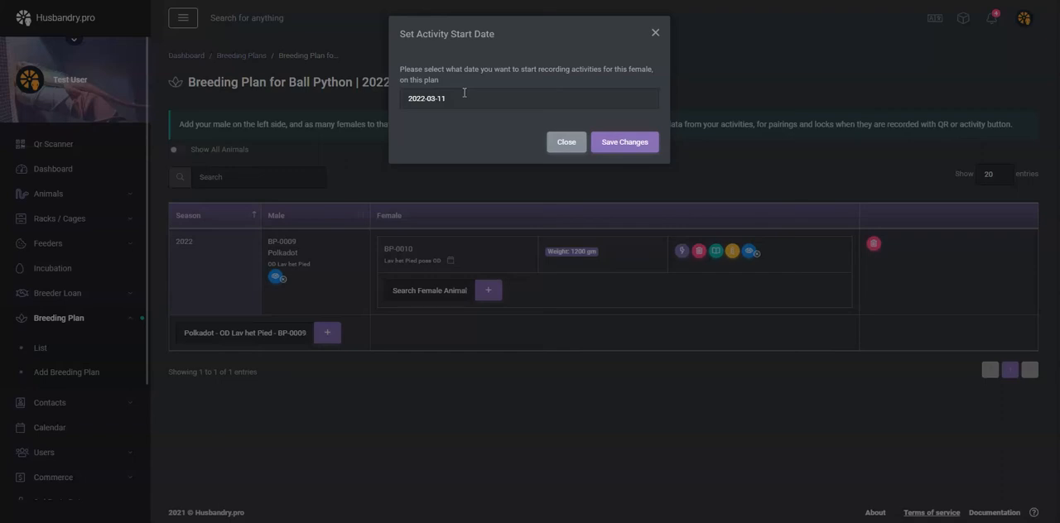
pyautogui.click(623, 143)
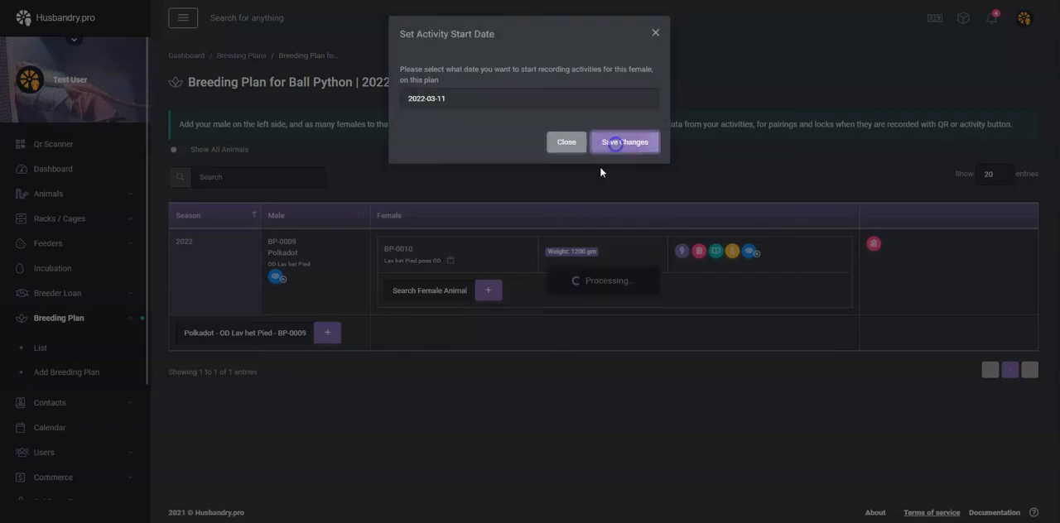
pyautogui.click(624, 142)
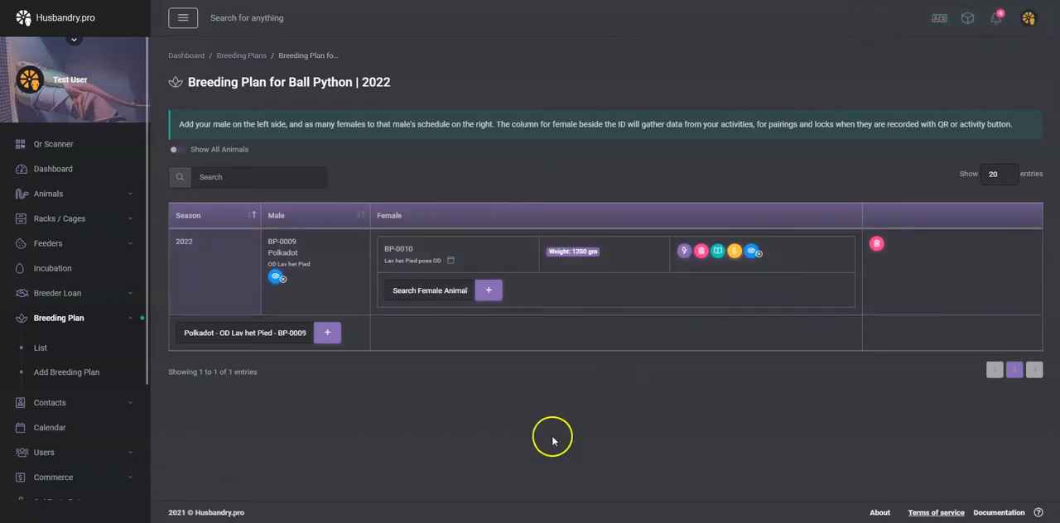
# Add Pretzel BP-0031 as a second female under BP-0009 and confirm her start date
pyautogui.write('b')
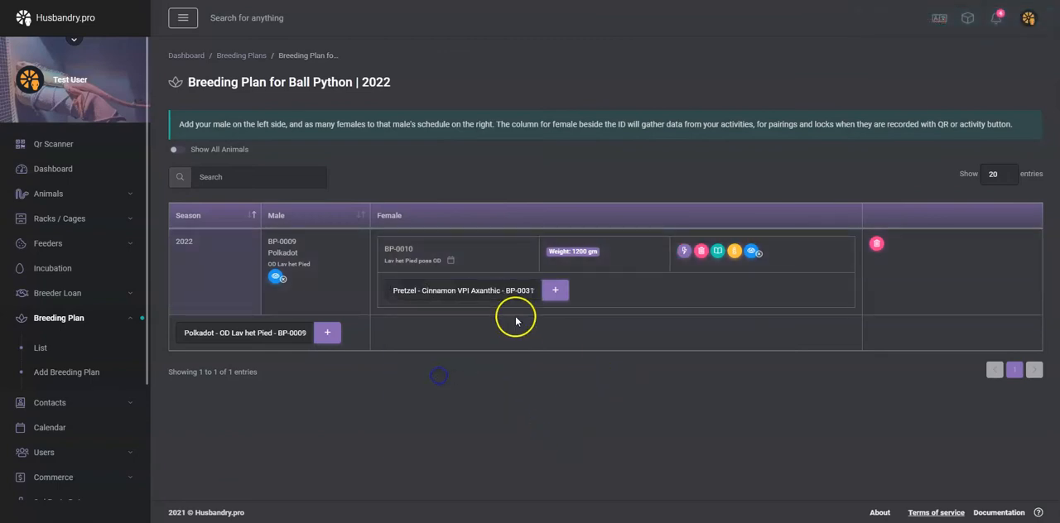
pyautogui.click(555, 290)
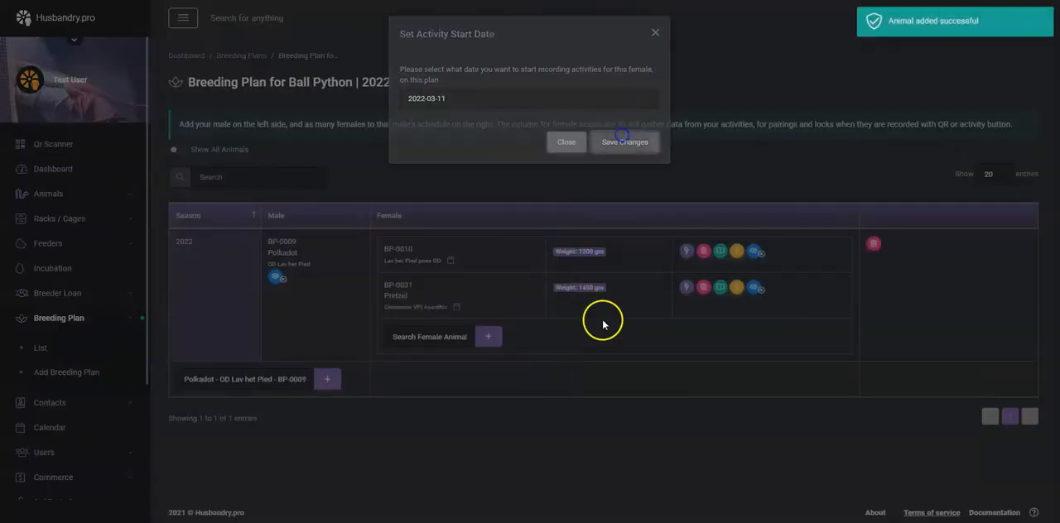
pyautogui.click(624, 143)
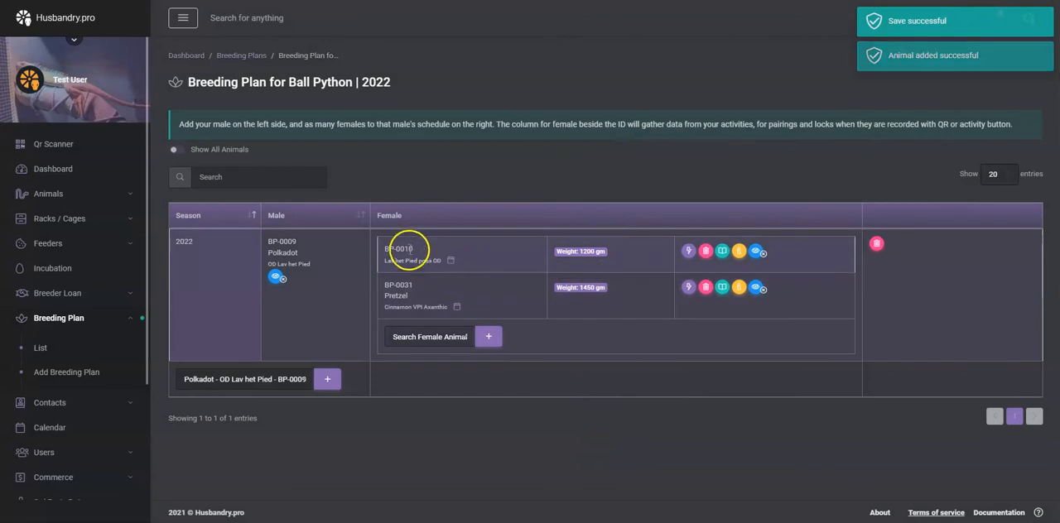
pyautogui.moveTo(474, 281)
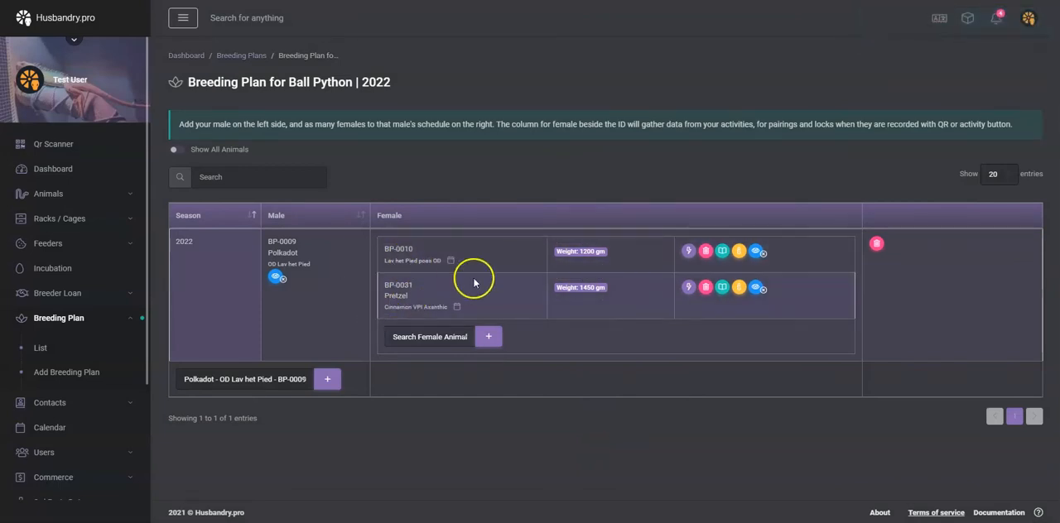
pyautogui.moveTo(441, 299)
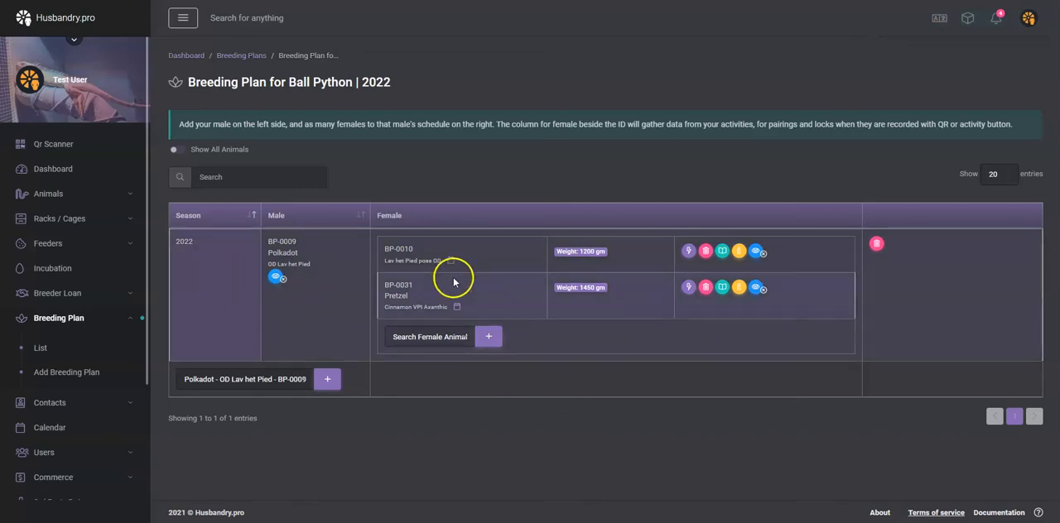
pyautogui.moveTo(536, 401)
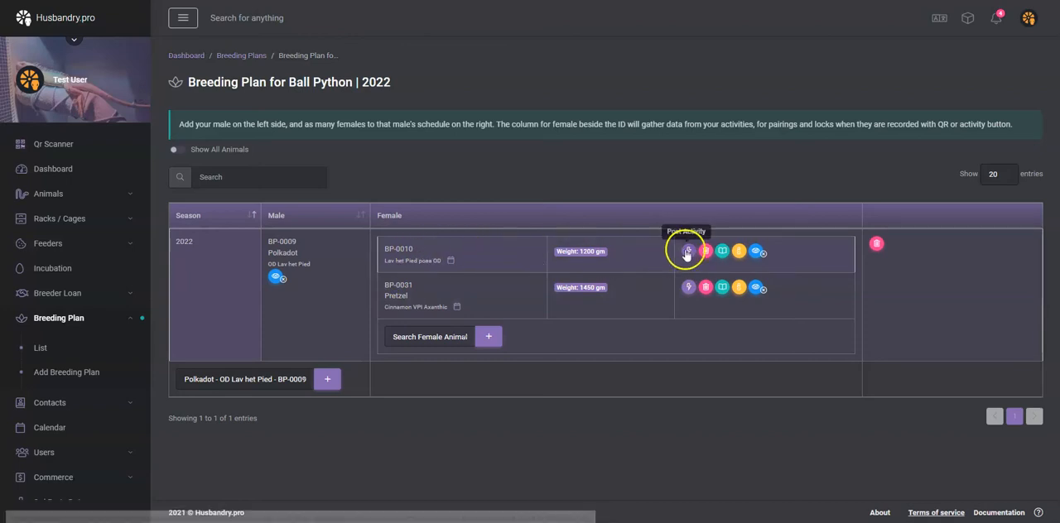
# Record a Pairing activity for BP-0010 with Polkadot as the pairing animal
pyautogui.click(688, 252)
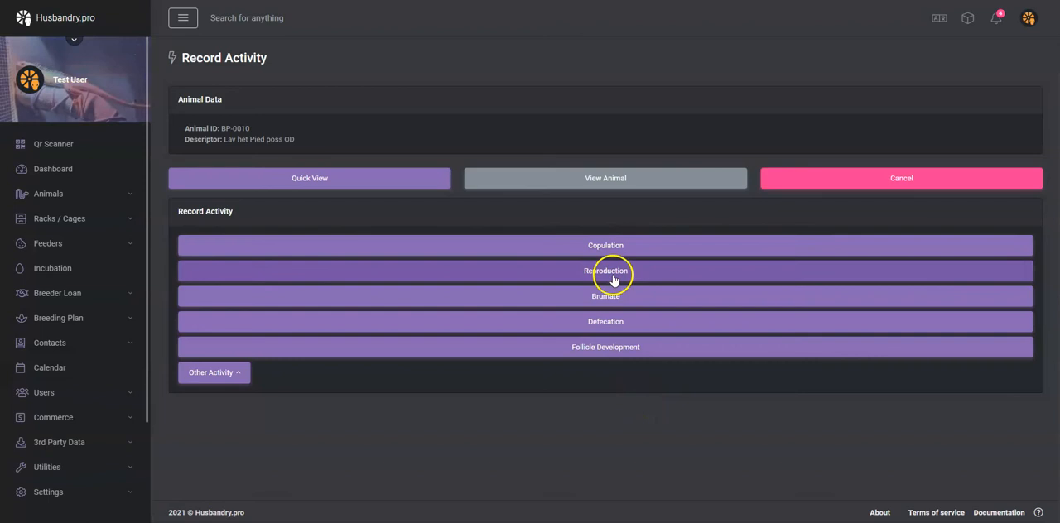
pyautogui.click(212, 371)
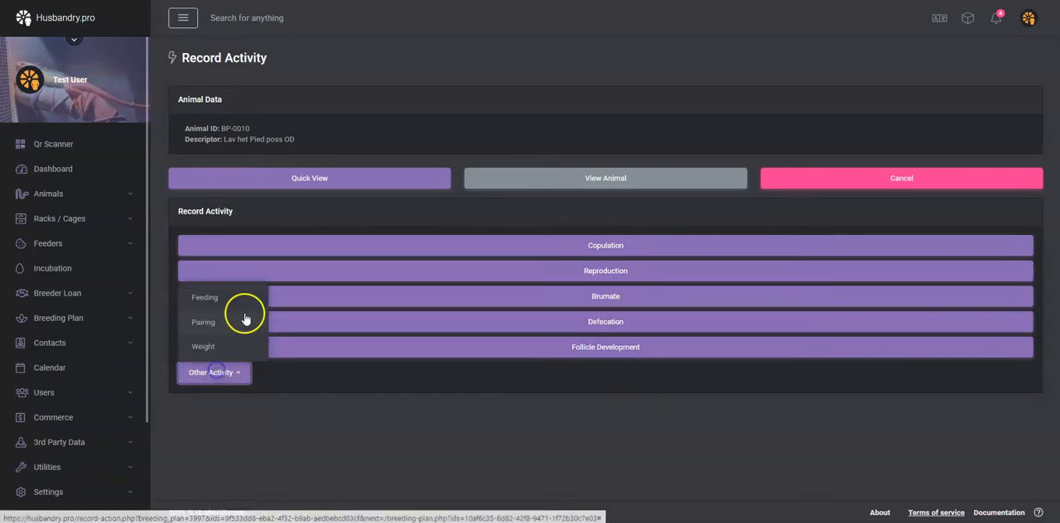
pyautogui.click(202, 322)
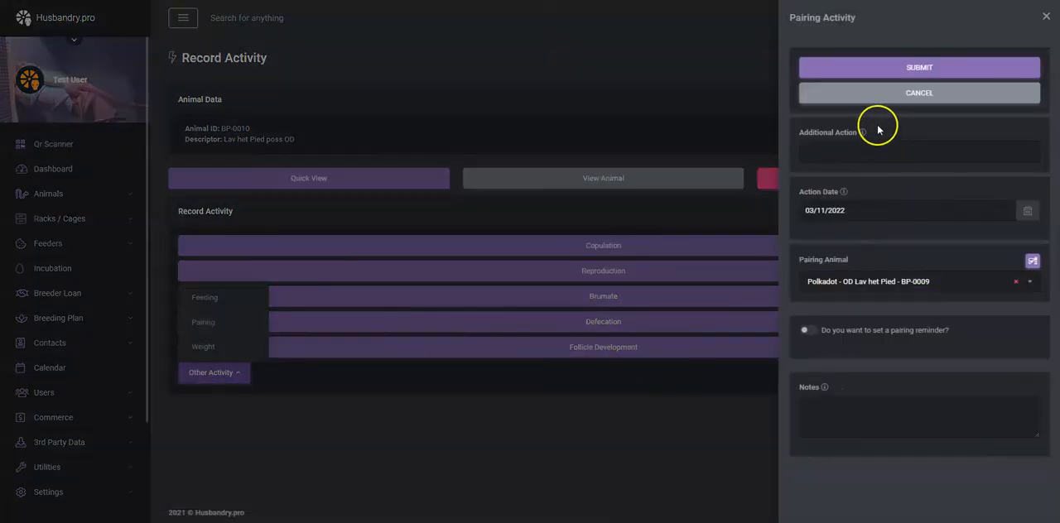
pyautogui.moveTo(876, 284)
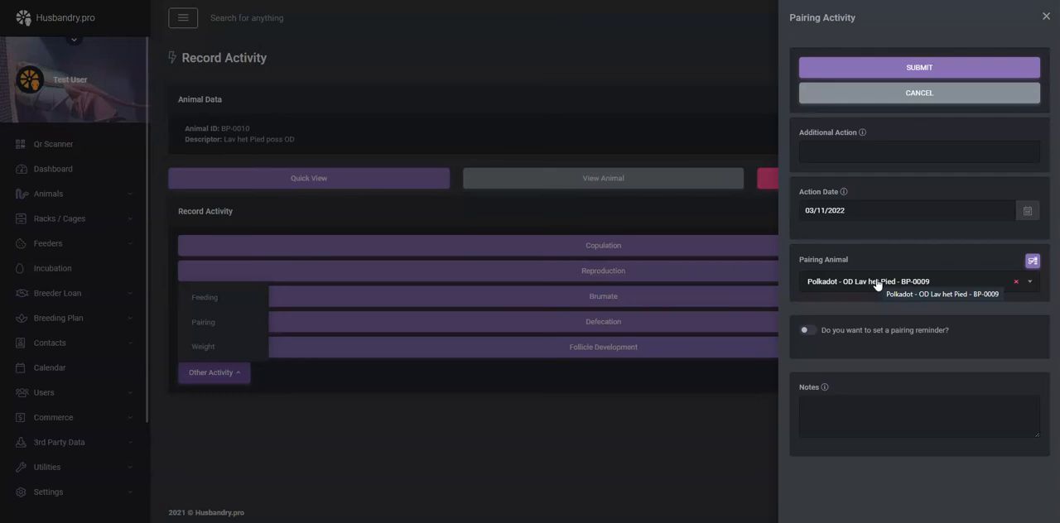
pyautogui.click(917, 66)
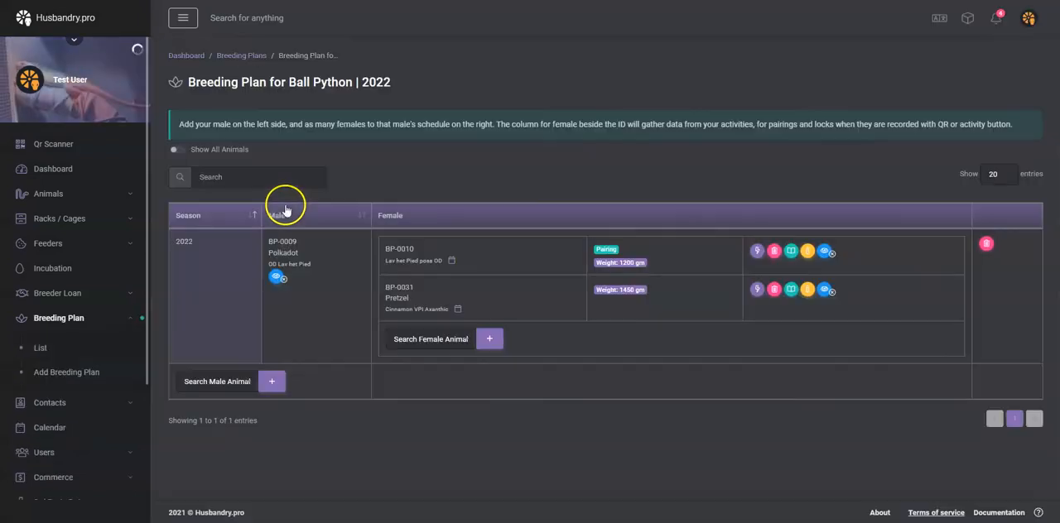
pyautogui.moveTo(605, 248)
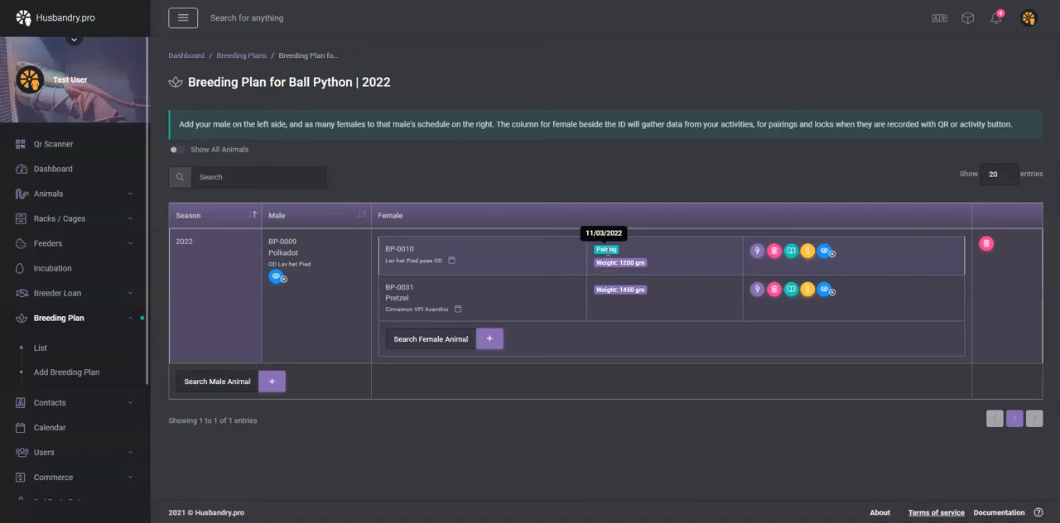
pyautogui.moveTo(759, 252)
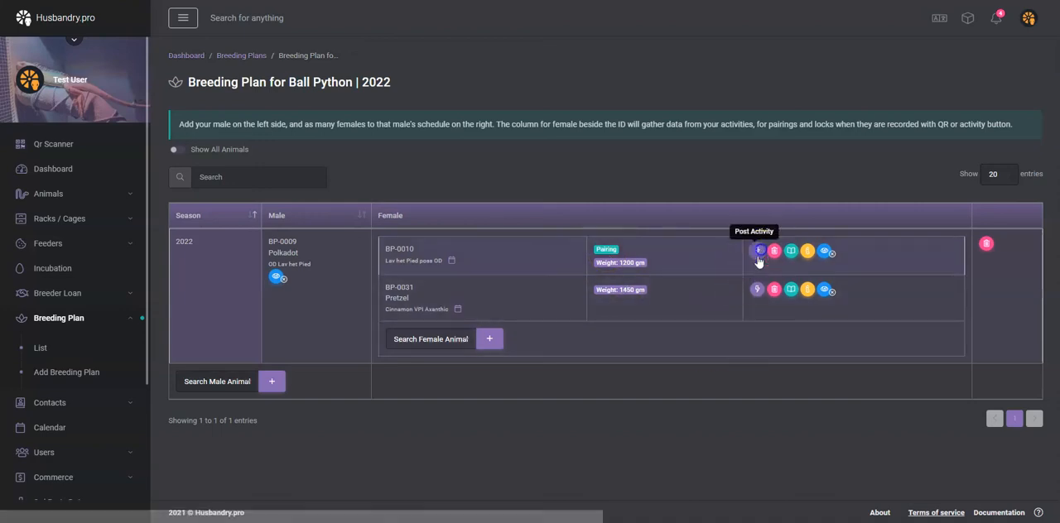
# Record a Copulation activity for BP-0010 with Polkadot as the copulation animal
pyautogui.click(758, 252)
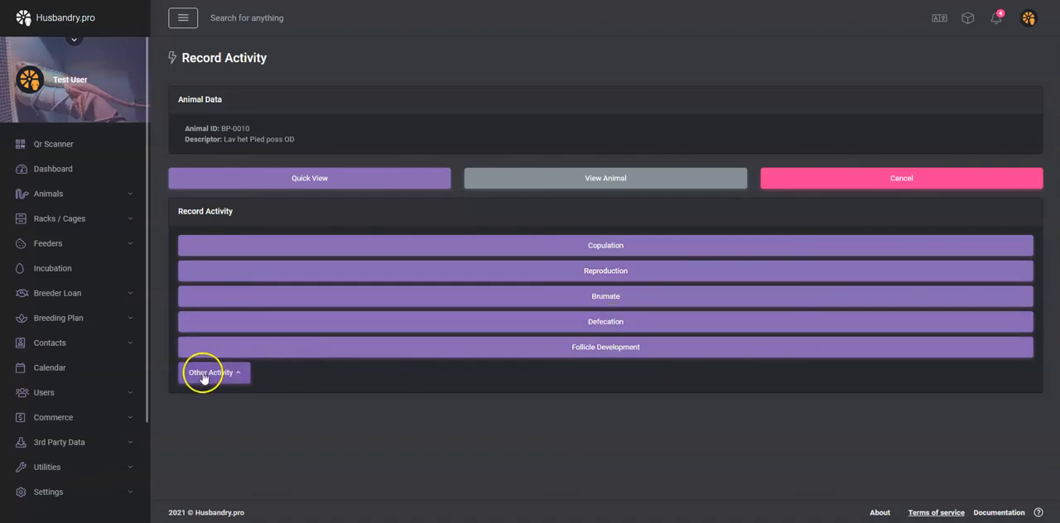
pyautogui.click(212, 371)
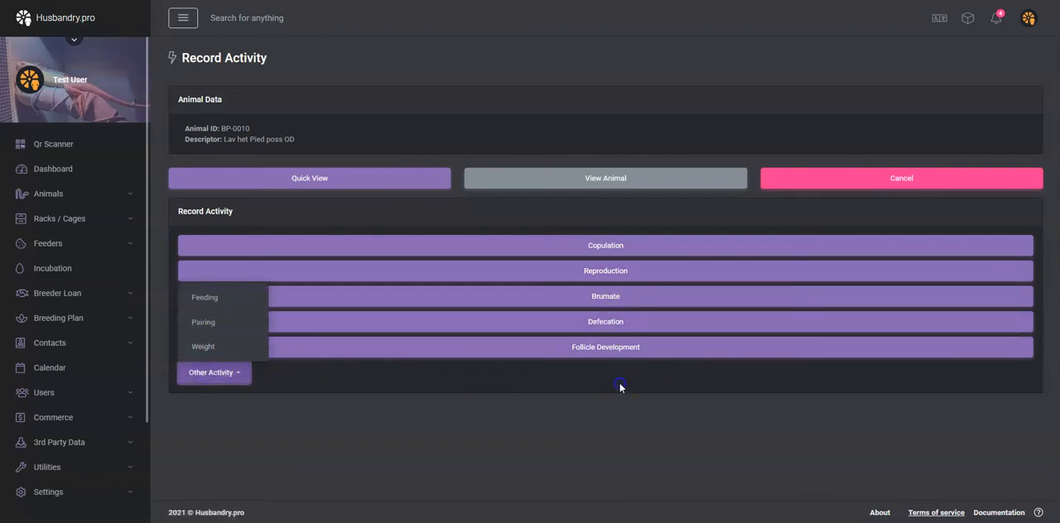
pyautogui.click(605, 245)
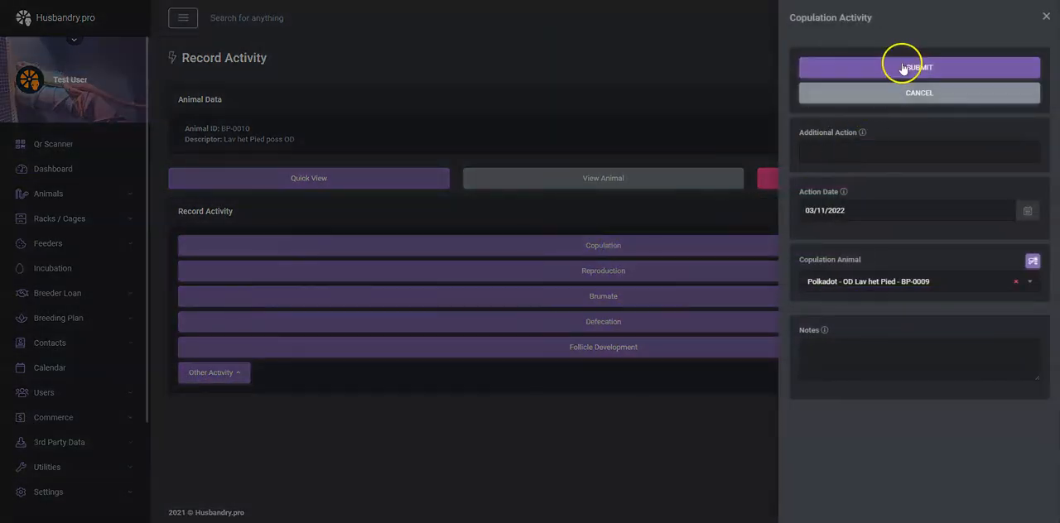
pyautogui.click(918, 66)
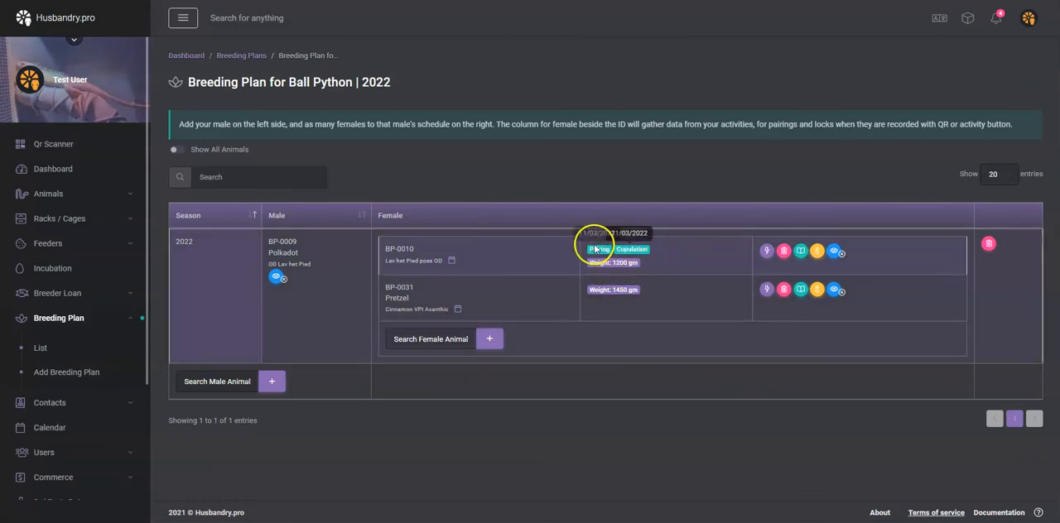
pyautogui.moveTo(703, 266)
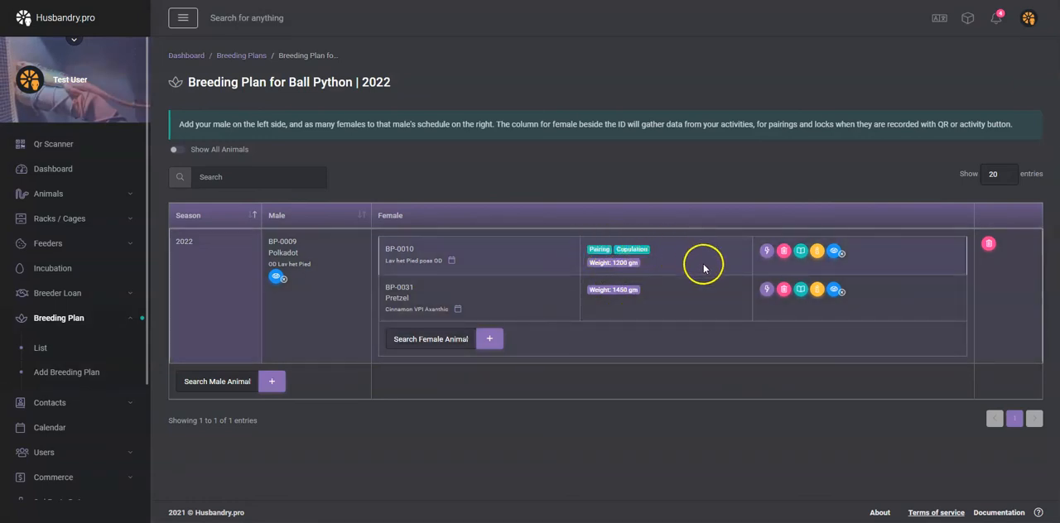
pyautogui.moveTo(53, 268)
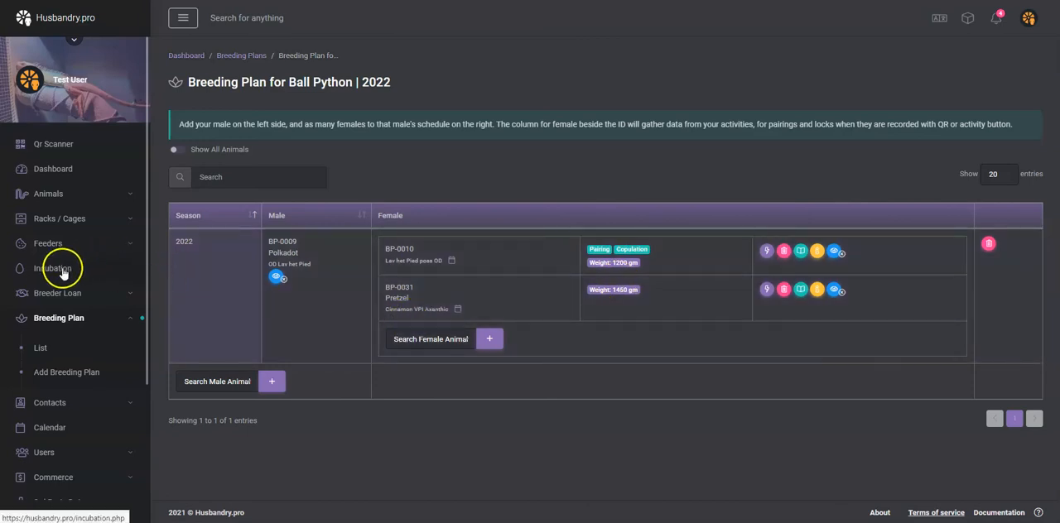
# Search the Animal Follicles list for 'bp' to confirm BP-0010 has no follicle records
pyautogui.click(48, 194)
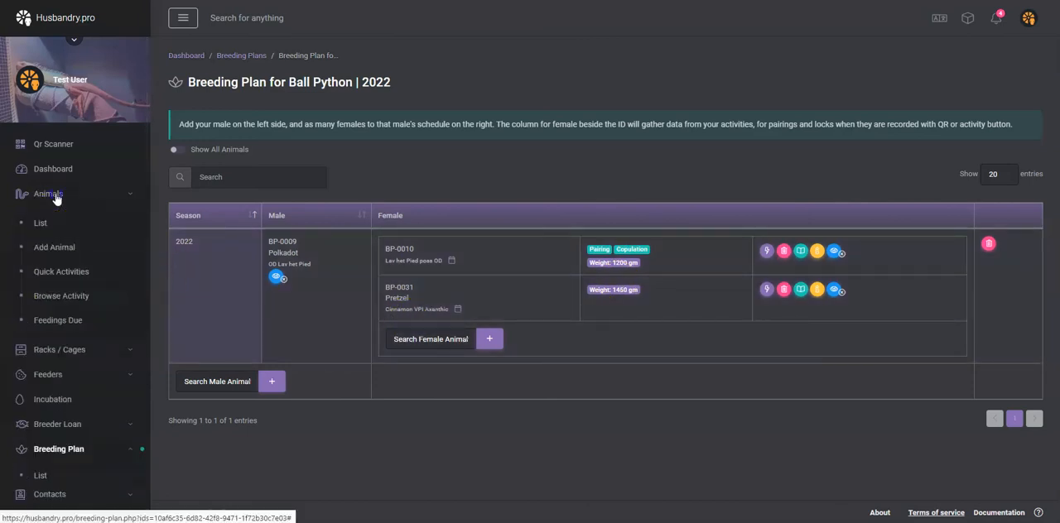
pyautogui.click(48, 194)
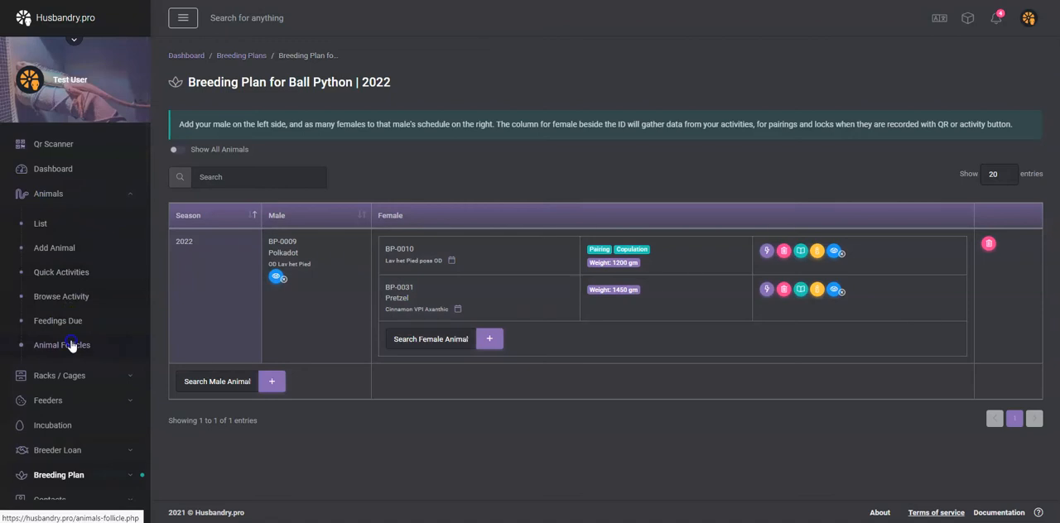
pyautogui.click(61, 345)
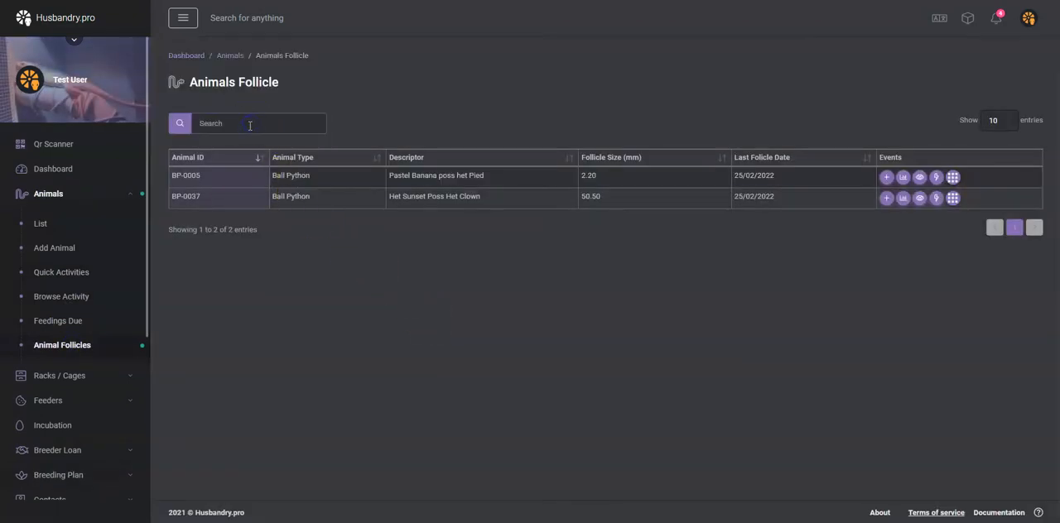
pyautogui.write('bp-0010')
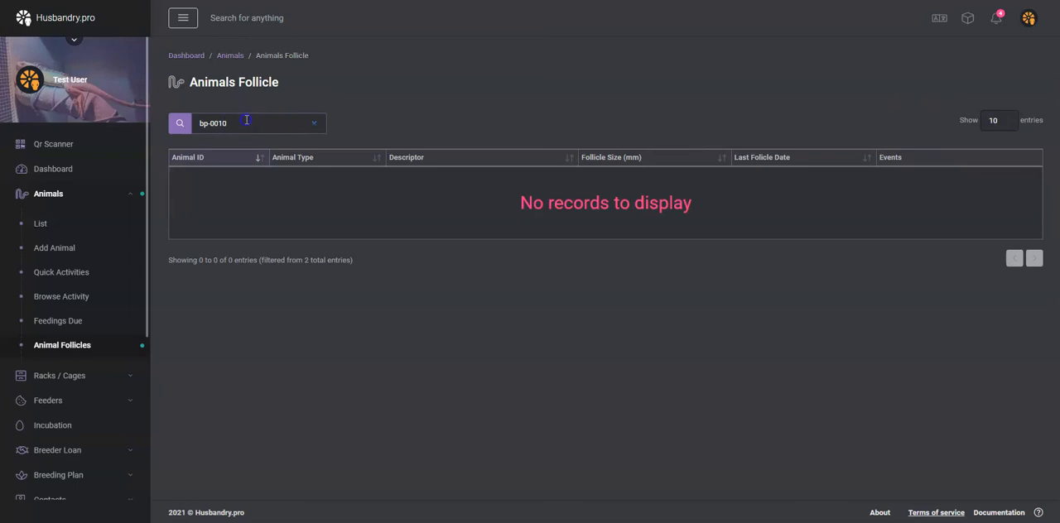
pyautogui.click(259, 123)
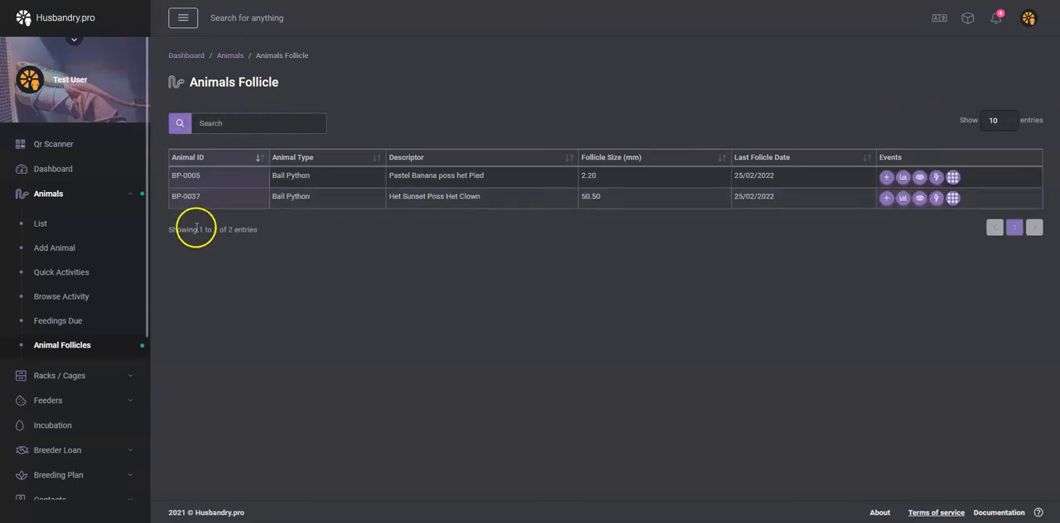
# Search the Animals list for 'bp' to reach BP-0010's activity recording page
pyautogui.click(48, 194)
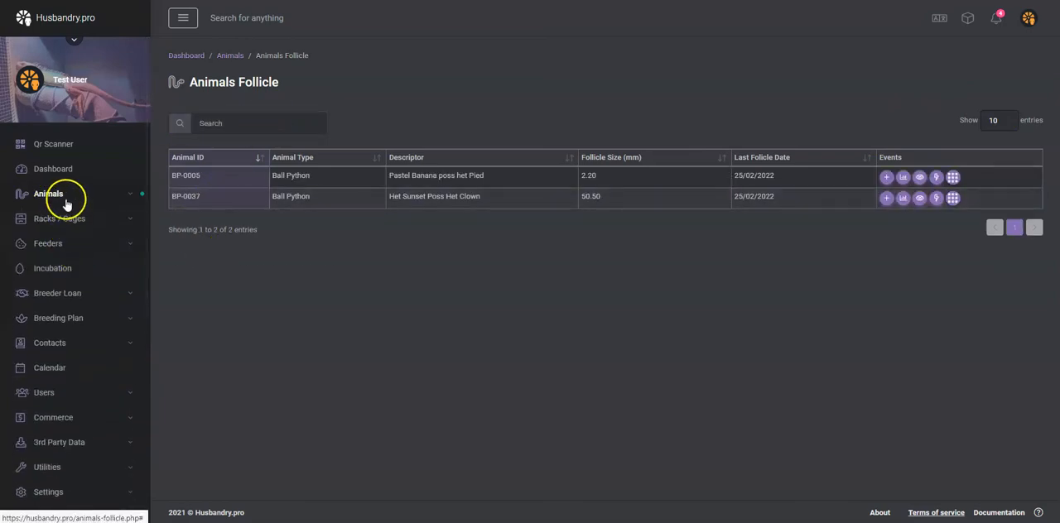
pyautogui.click(47, 194)
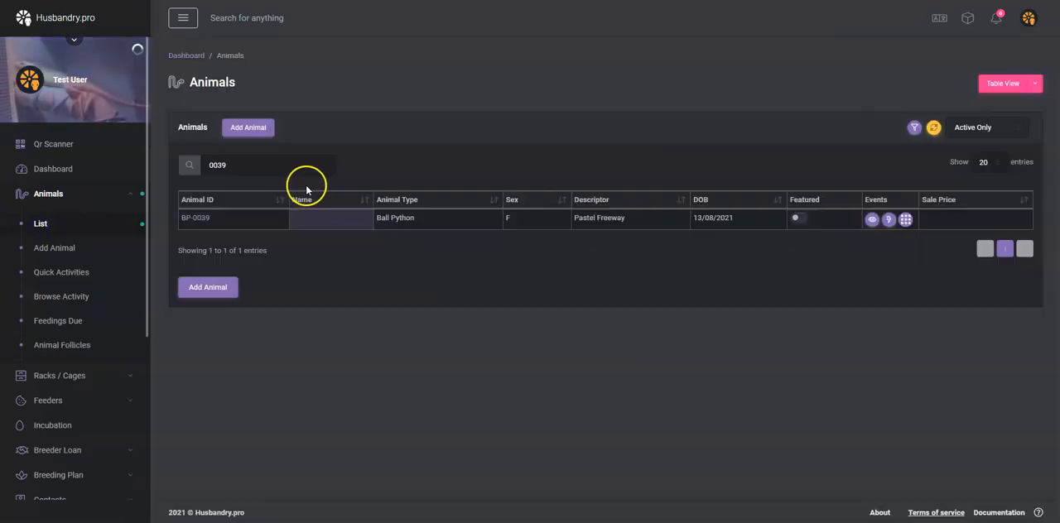
pyautogui.write('bp')
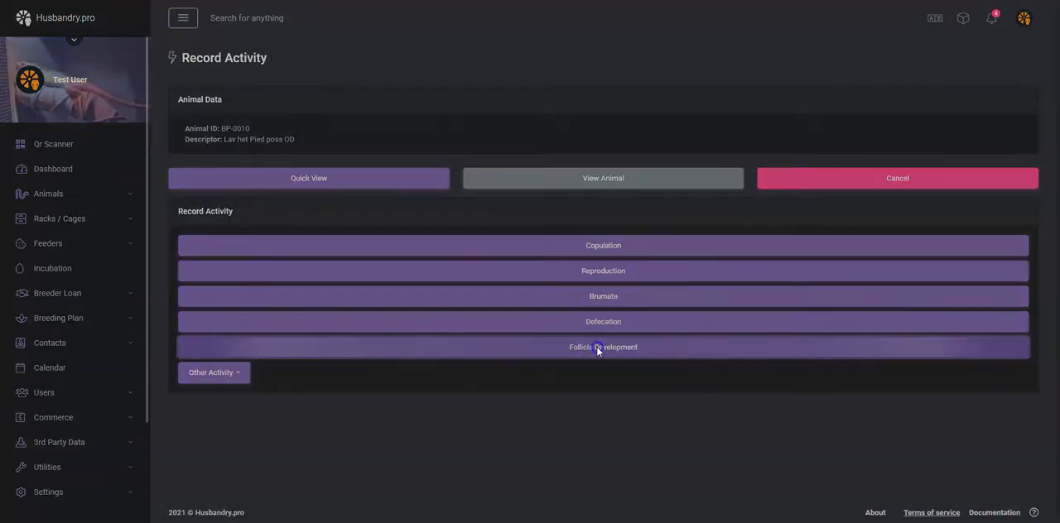
# Record a 15 mm Follicle Development for BP-0010, then reopen the 2022 Ball Python plan
pyautogui.click(603, 348)
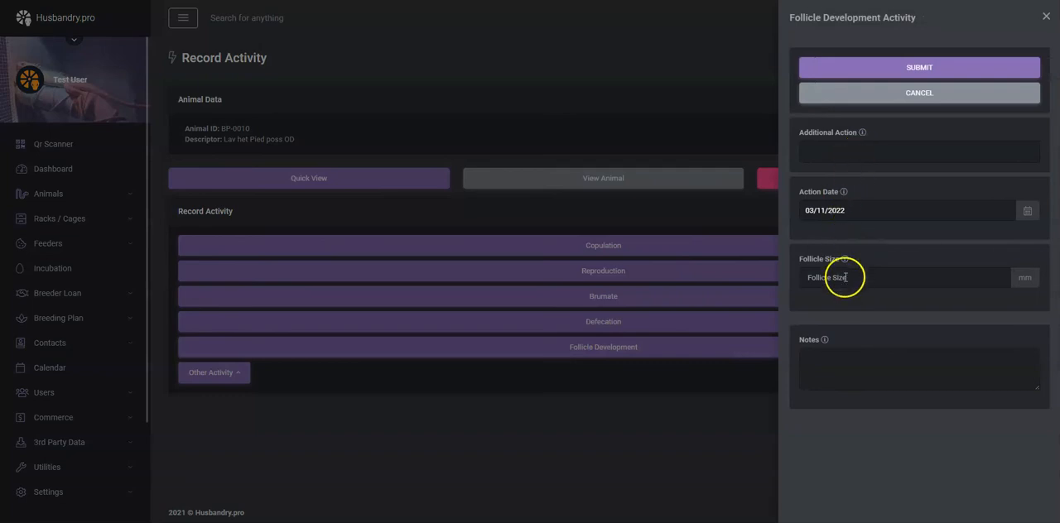
pyautogui.write('15')
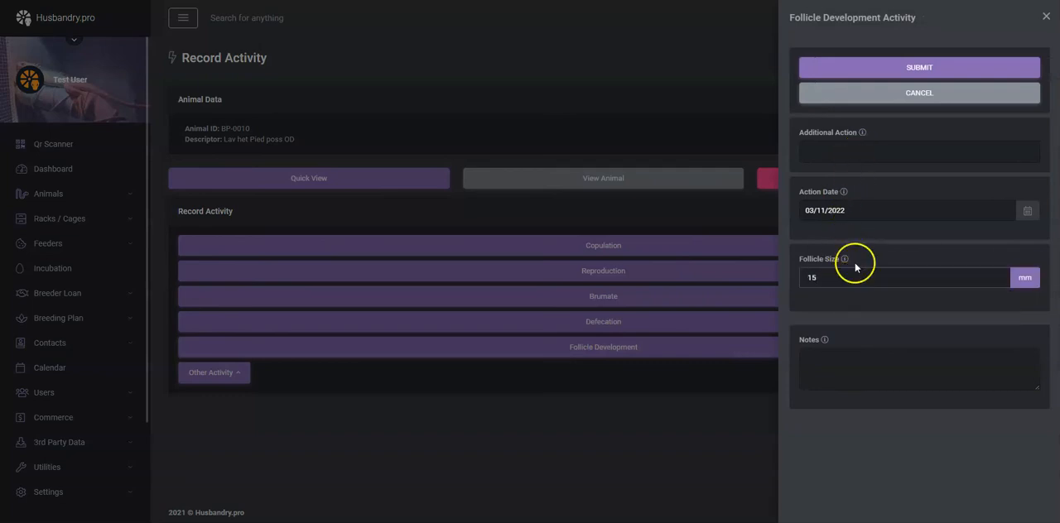
pyautogui.click(918, 66)
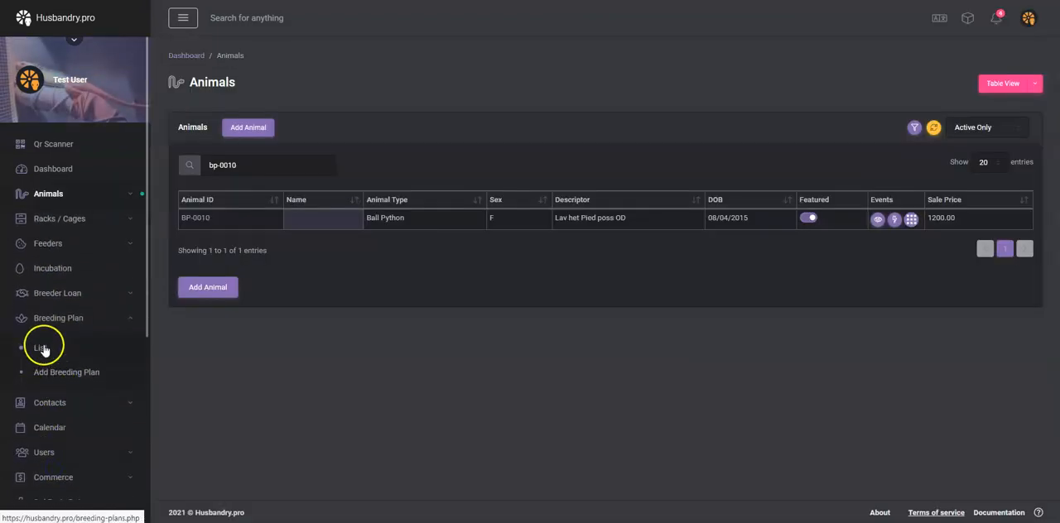
pyautogui.click(40, 348)
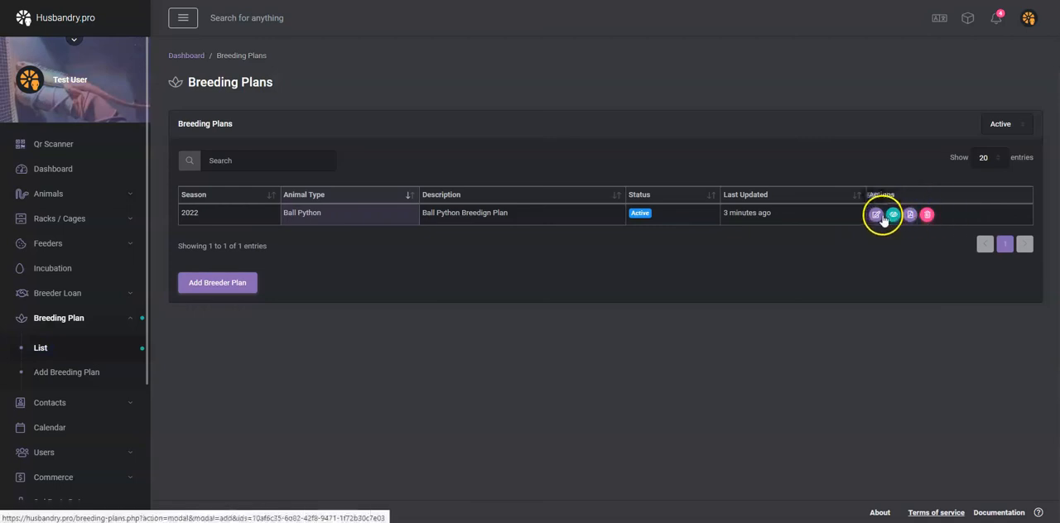
pyautogui.click(874, 215)
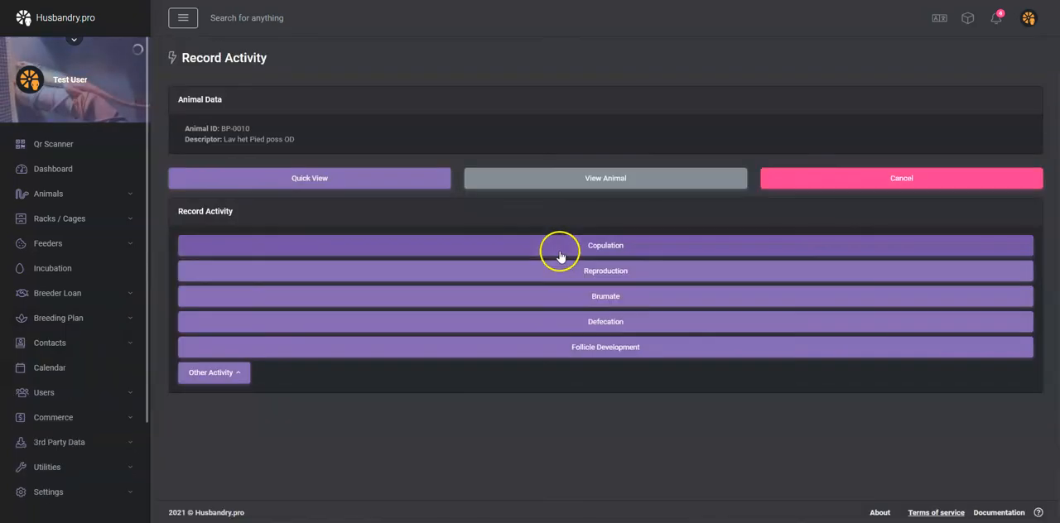
pyautogui.moveTo(559, 321)
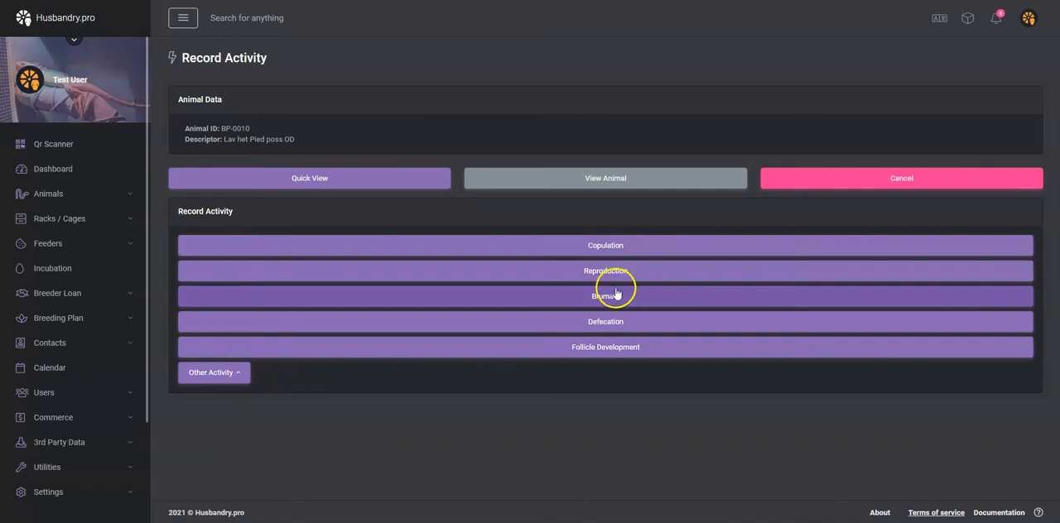
# Start a Reproduction record for BP-0010 with clutch number 2022-11 from sire BP-0009
pyautogui.click(606, 271)
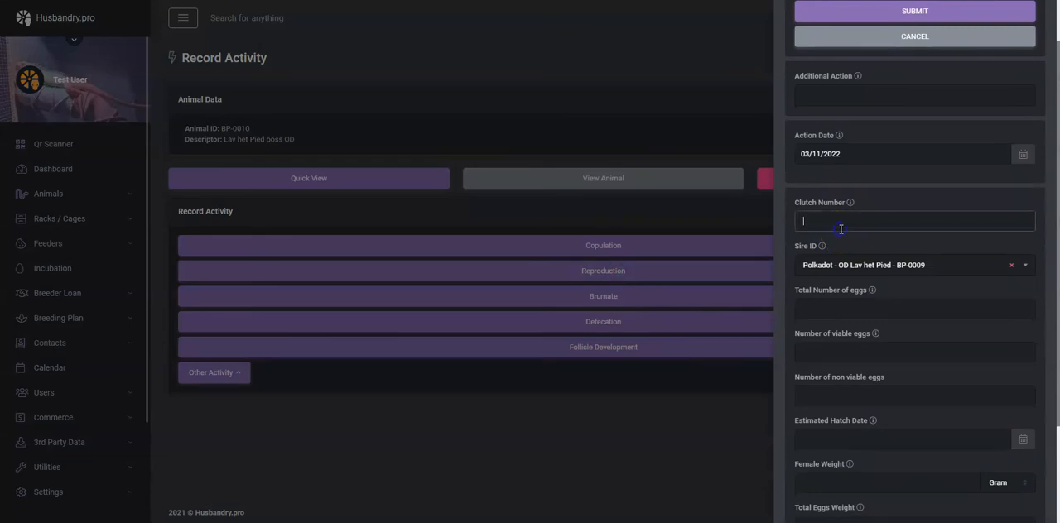
pyautogui.write('202')
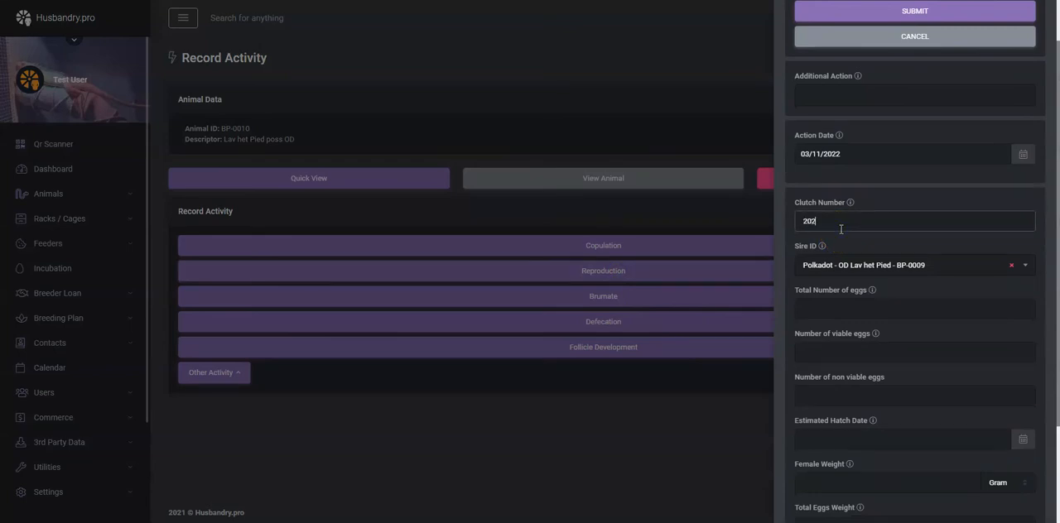
pyautogui.write('2022-11')
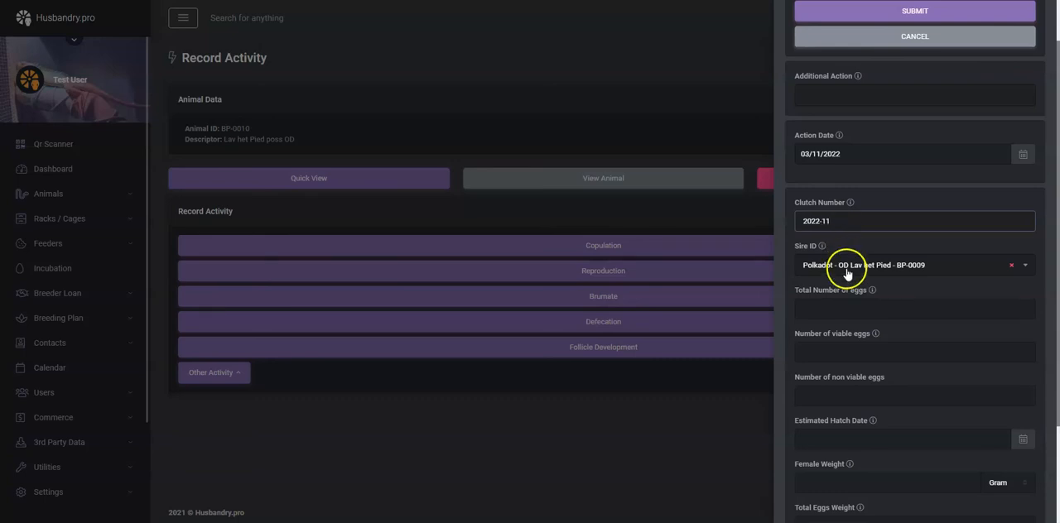
pyautogui.click(914, 308)
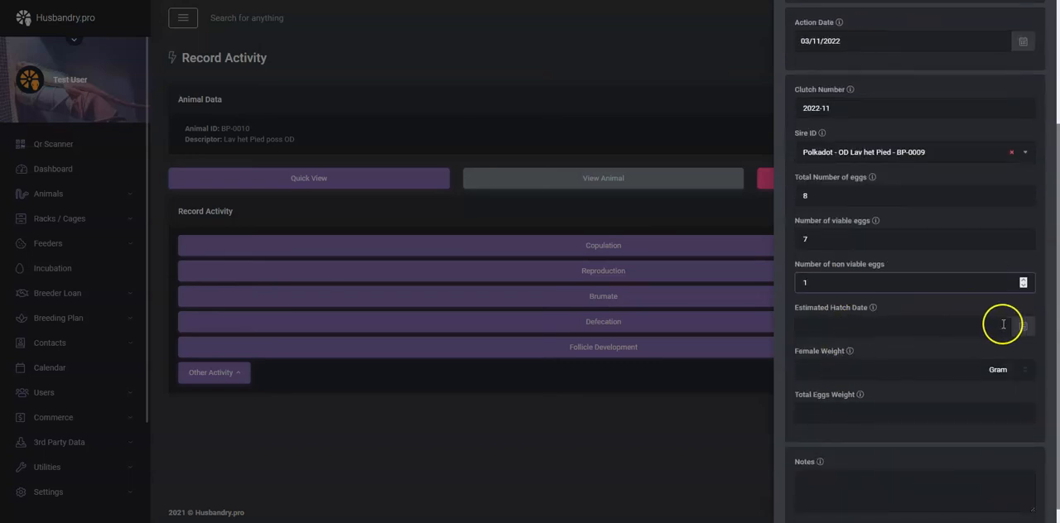
# Set hatch date 05/05/2022, egg counts, 1200 g female and 420 g eggs weight, and submit the clutch
pyautogui.click(1022, 324)
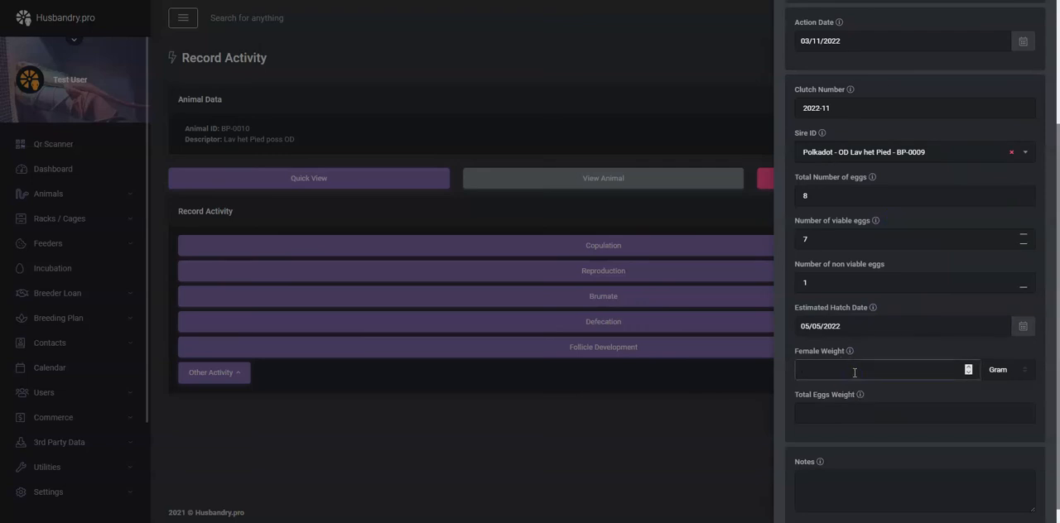
pyautogui.write('1200')
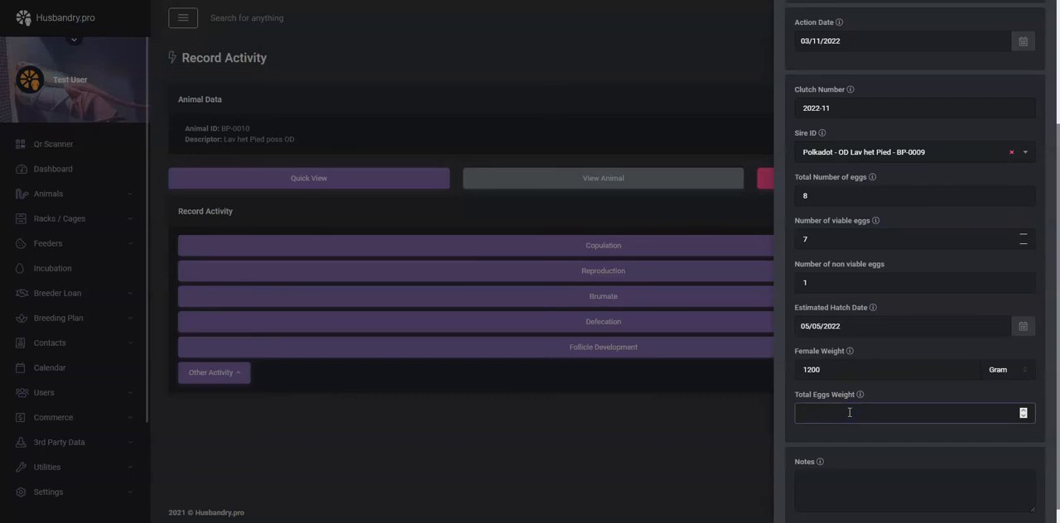
pyautogui.write('420')
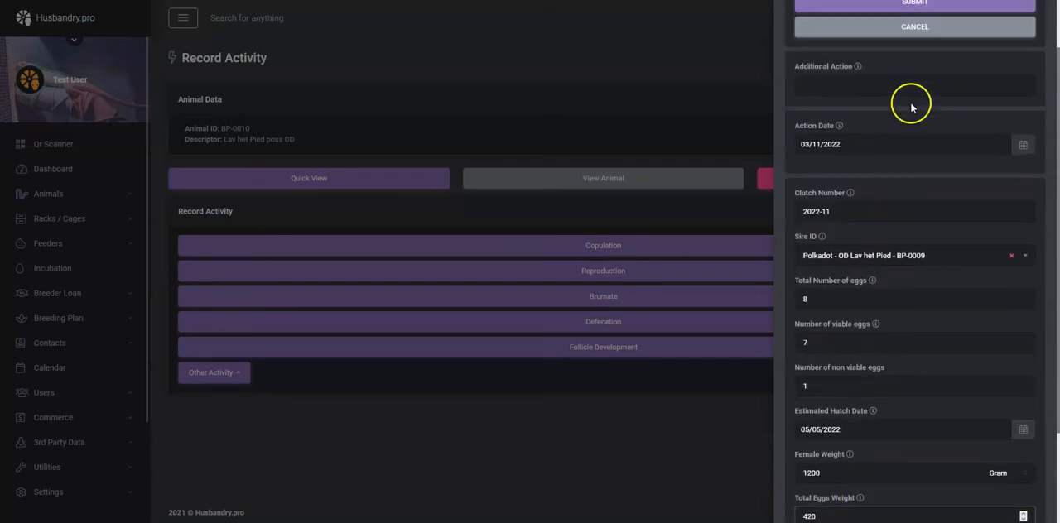
pyautogui.click(914, 4)
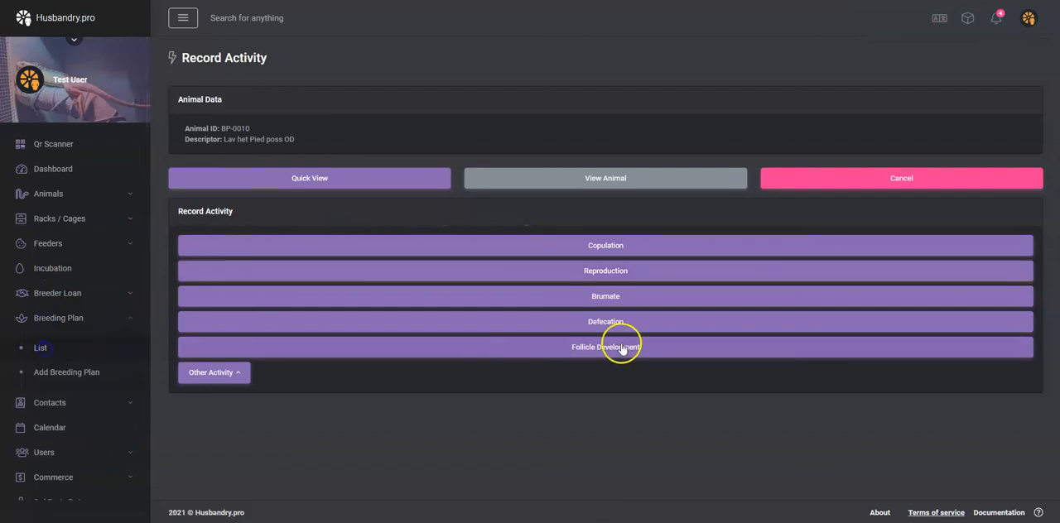
# Show the 2022 plan's incubation list with clutch 2022-11: 8 eggs, 7 viable, 420 g
pyautogui.click(40, 348)
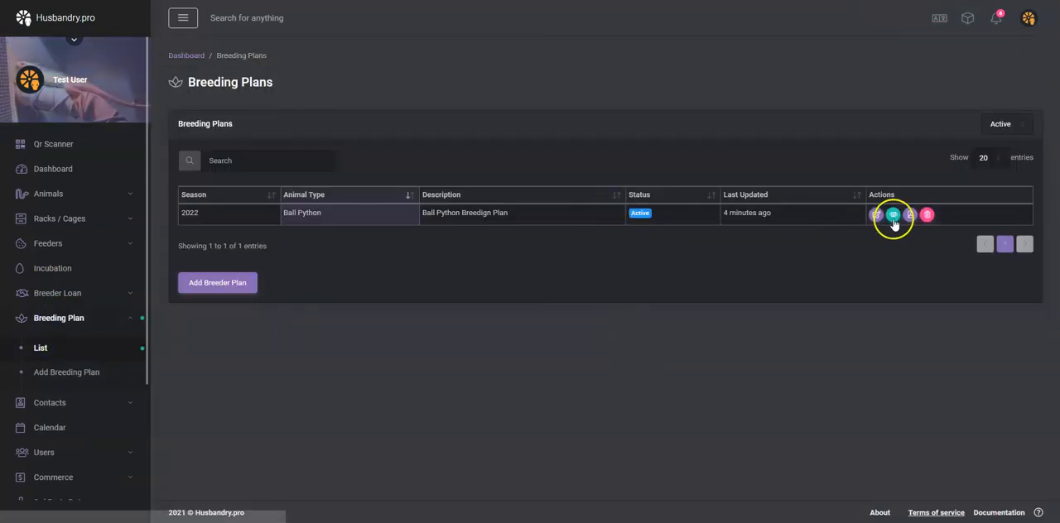
pyautogui.click(893, 215)
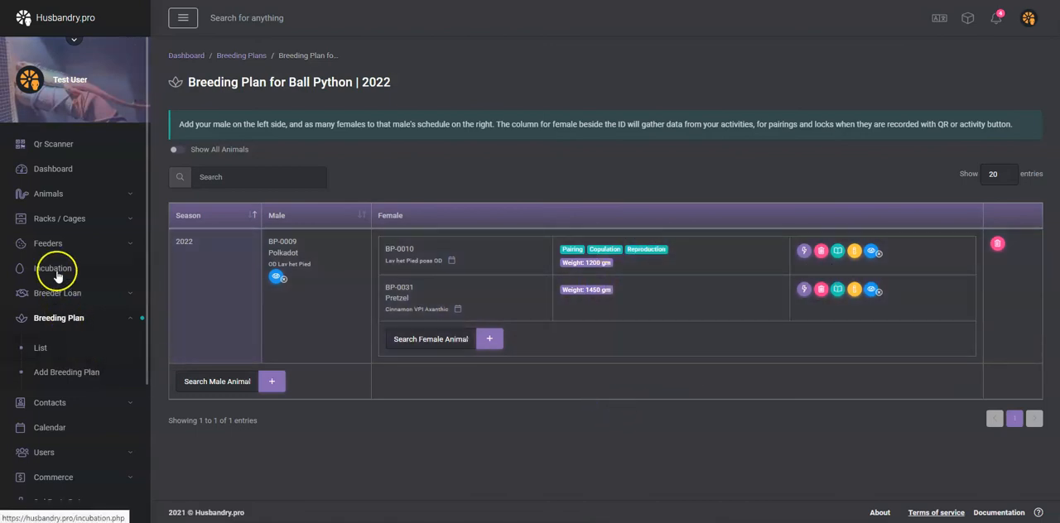
pyautogui.click(53, 269)
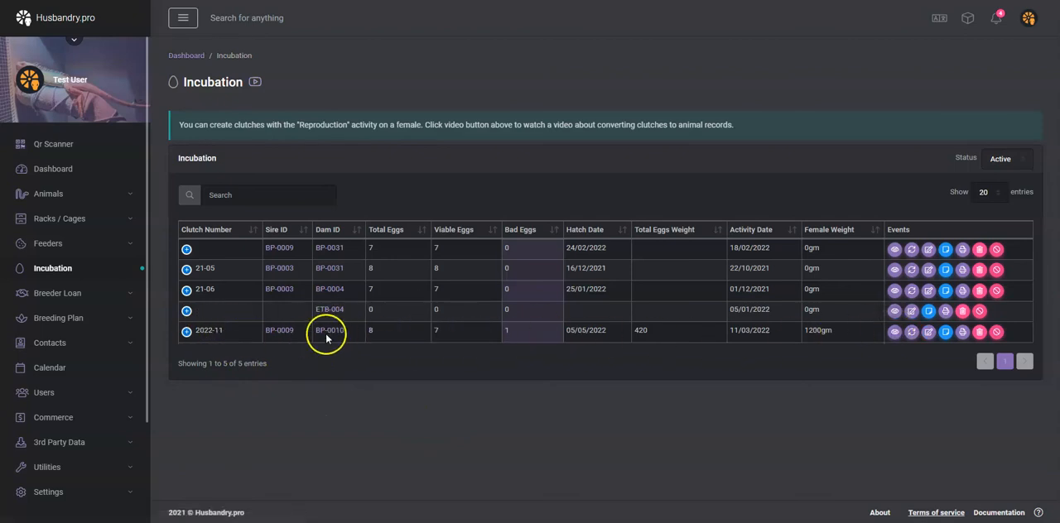
# Convert clutch 2022-11 into seven neonate animal records
pyautogui.click(185, 331)
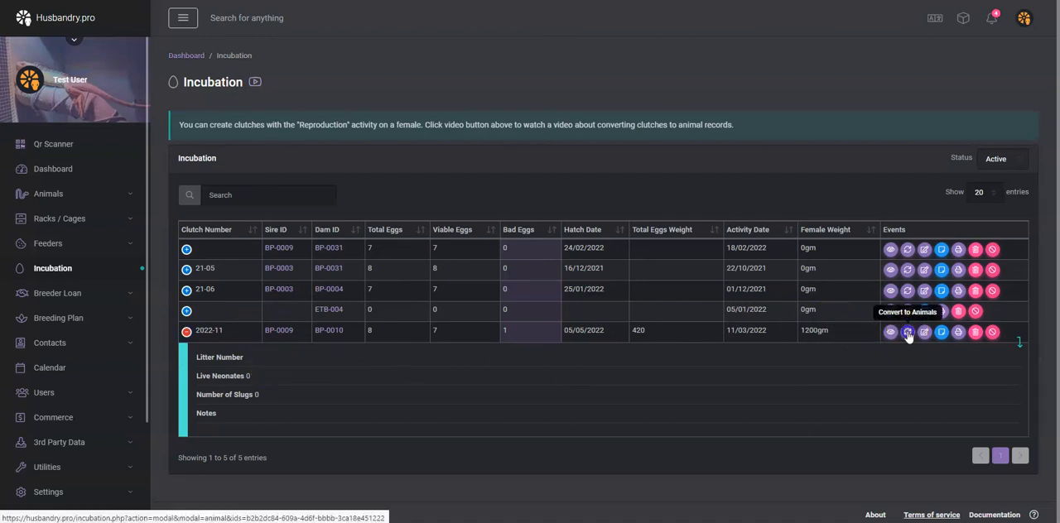
pyautogui.click(908, 333)
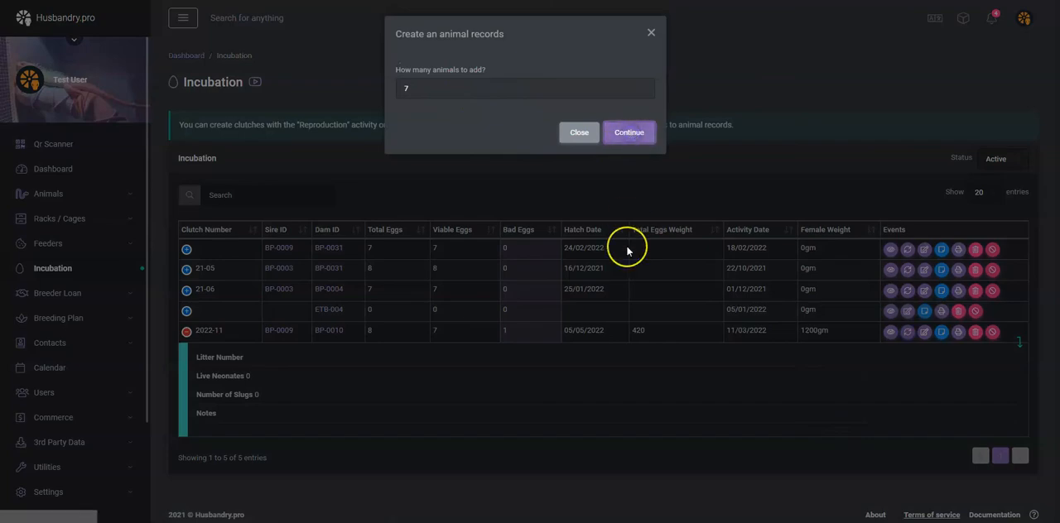
pyautogui.click(628, 132)
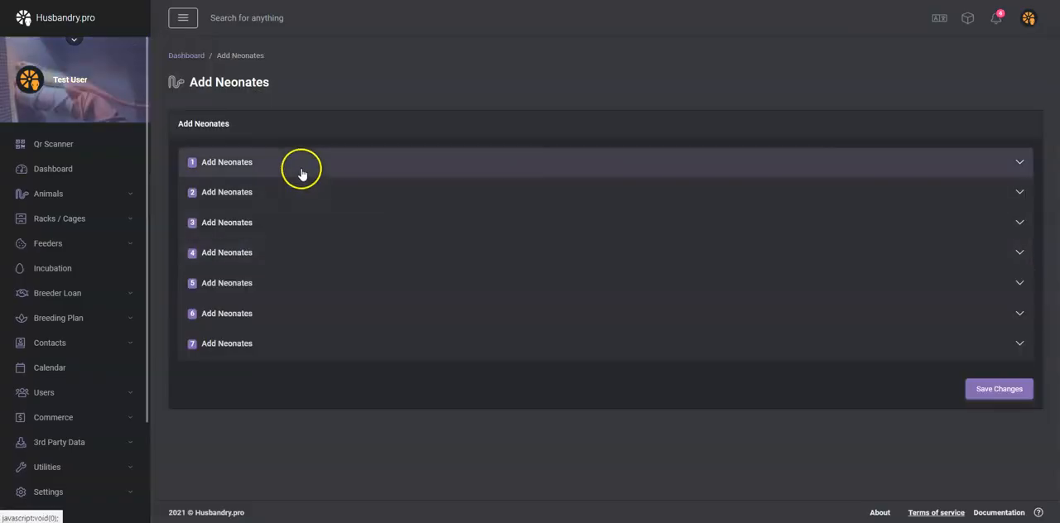
# Review the first neonate's prefilled clutch details, then return to the breeding plans list
pyautogui.click(225, 163)
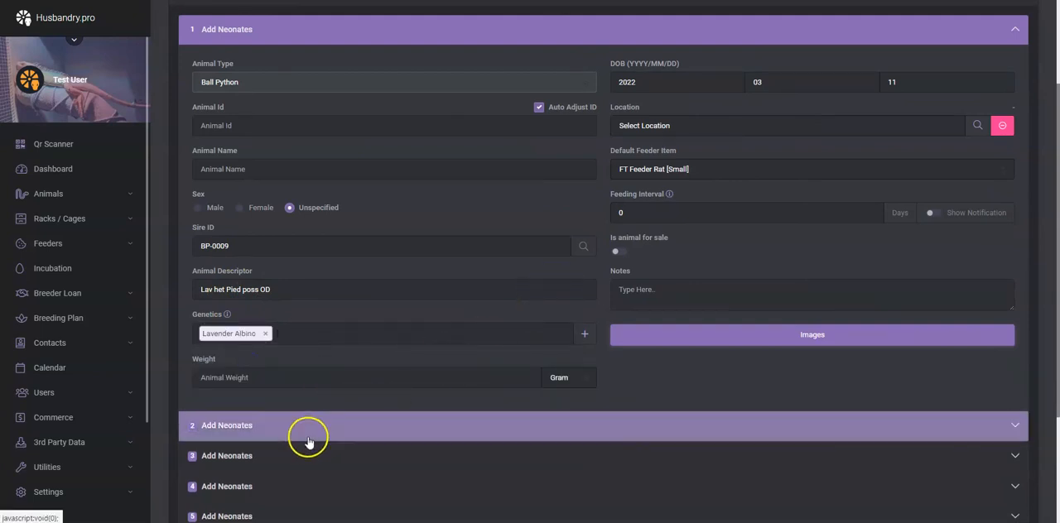
pyautogui.click(308, 426)
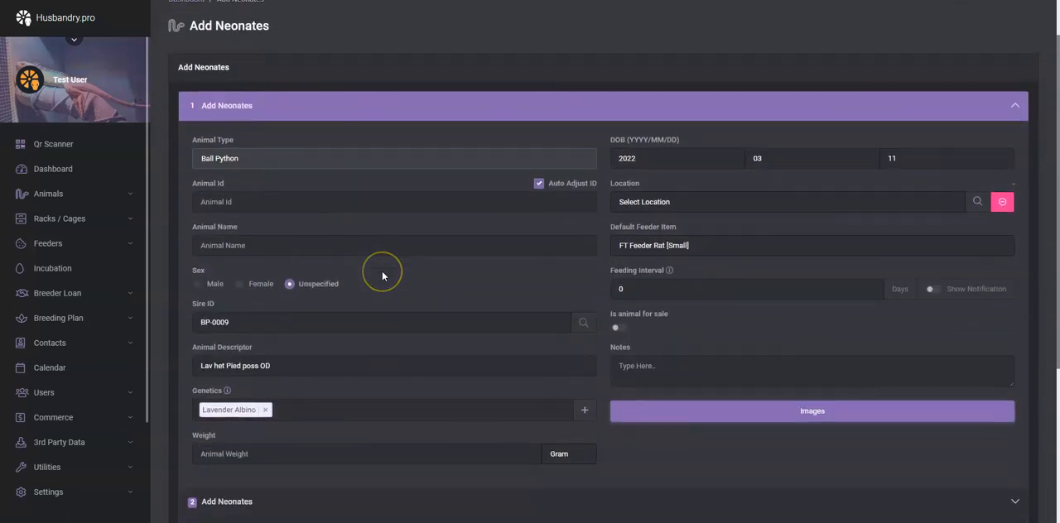
pyautogui.scroll(-3)
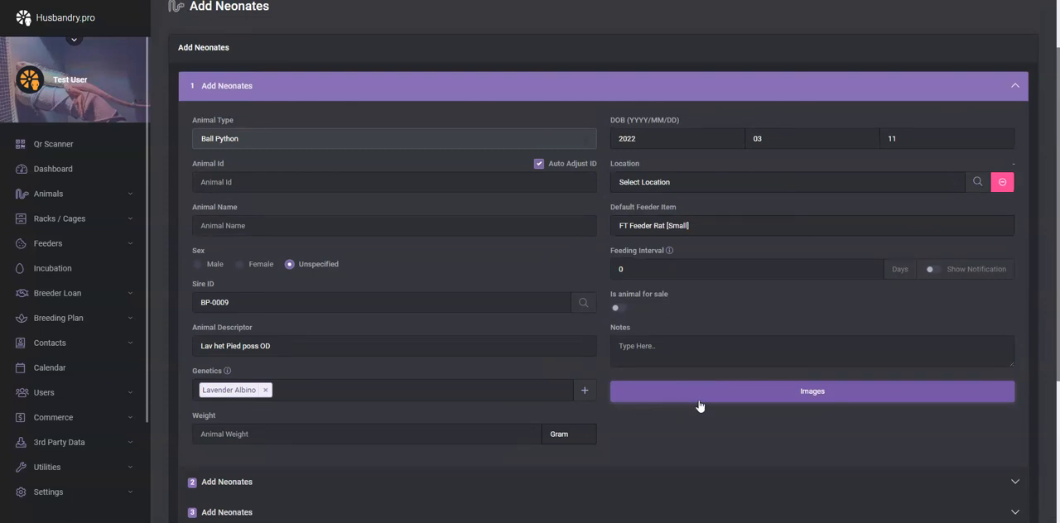
pyautogui.click(58, 318)
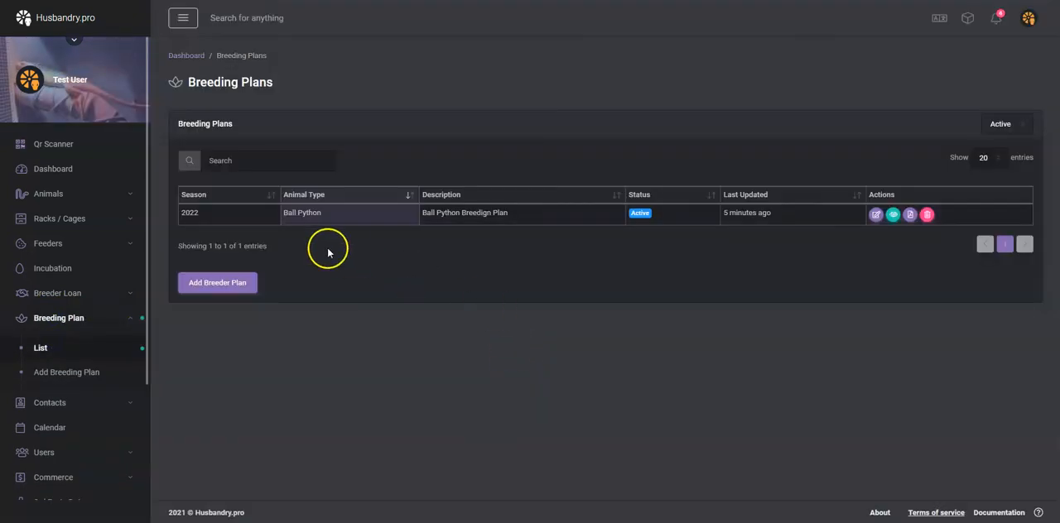
pyautogui.moveTo(811, 219)
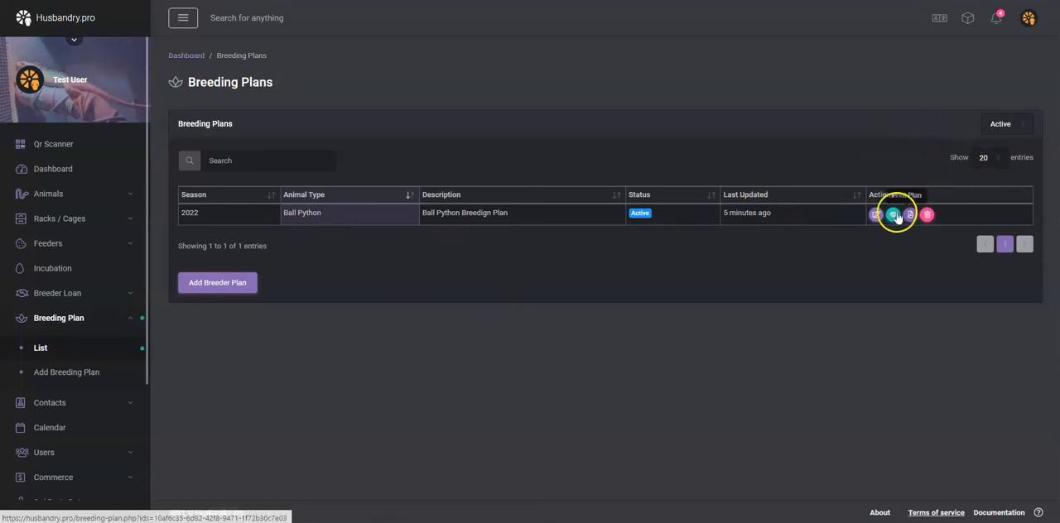
# Check the 2022 plan's Status setting and reopen the plan showing BP-0009 with its two females
pyautogui.click(887, 215)
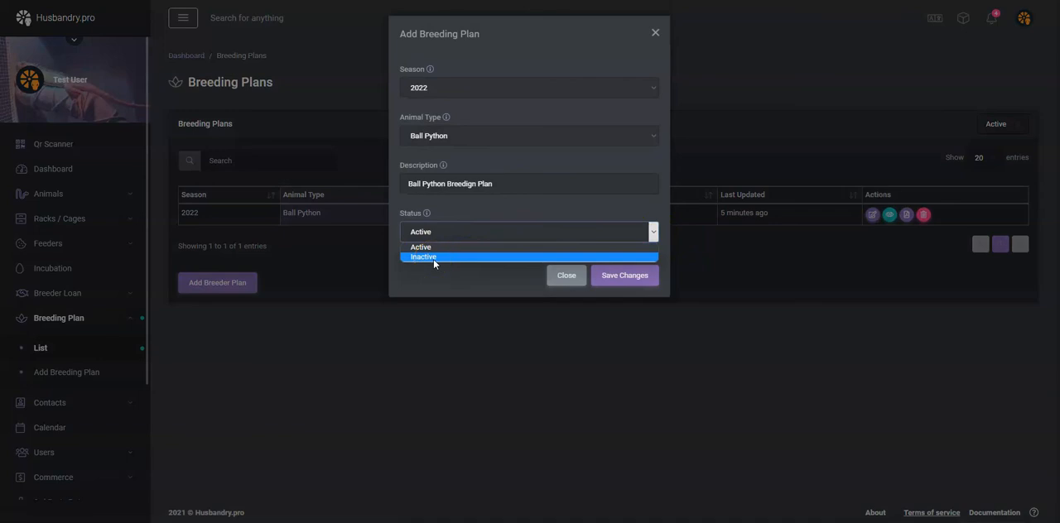
pyautogui.moveTo(669, 326)
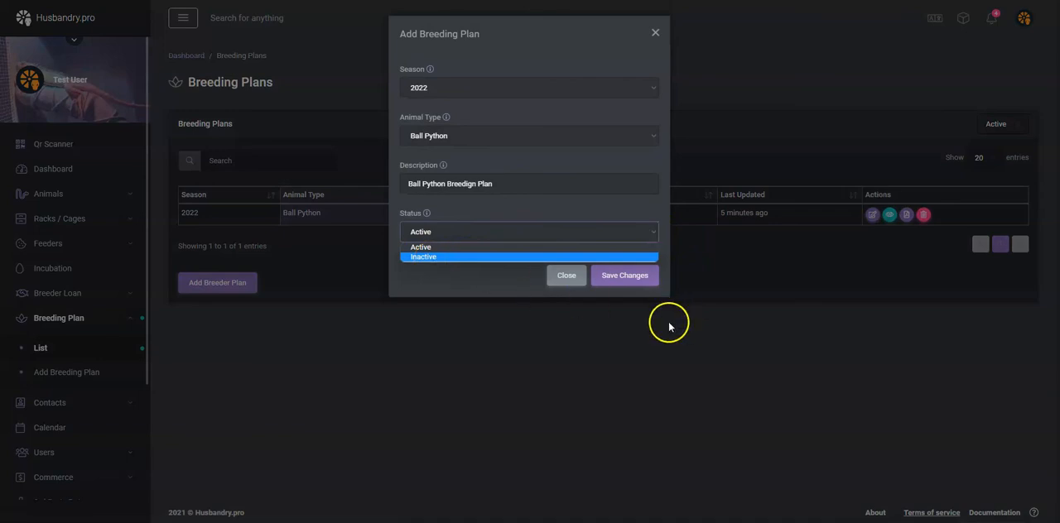
pyautogui.click(566, 275)
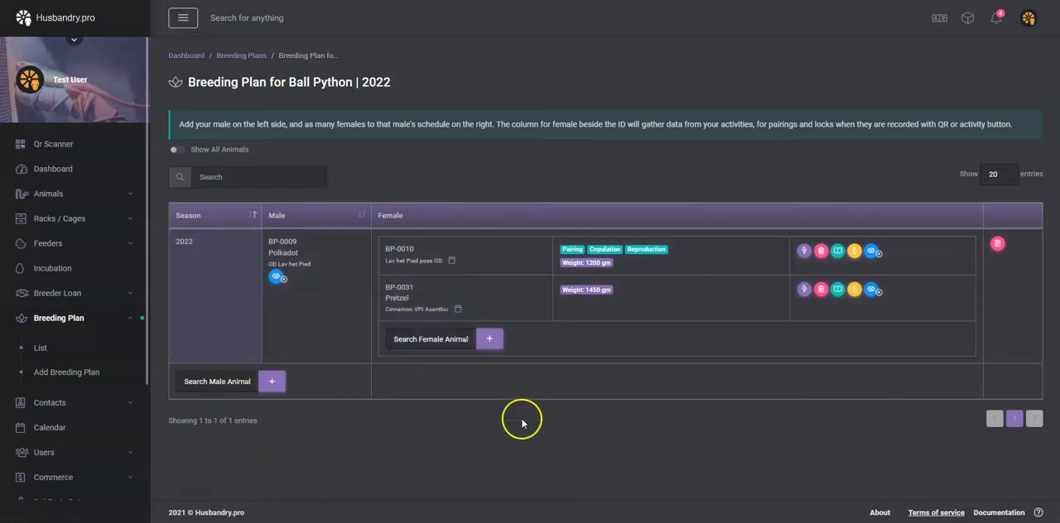
pyautogui.moveTo(491, 460)
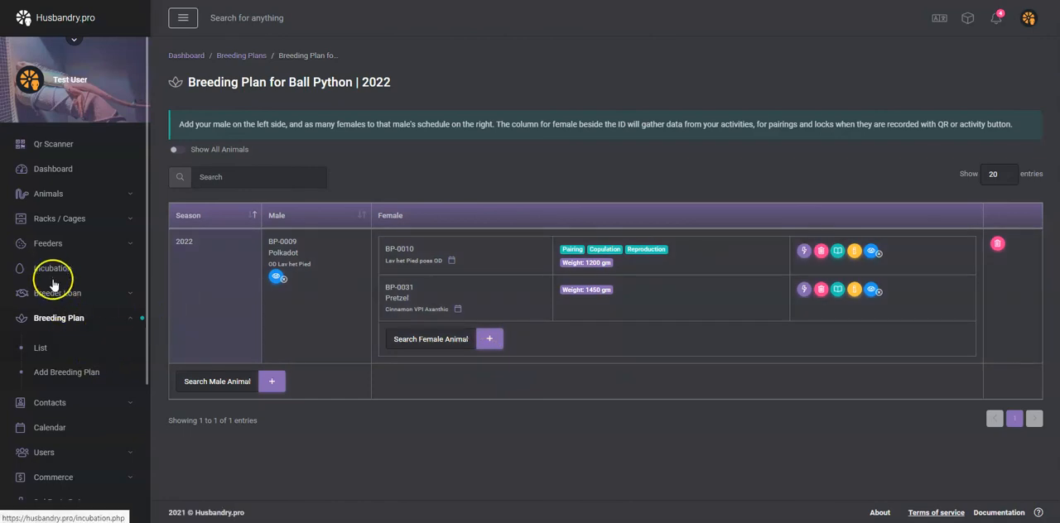
# Bring up the Incubation # 2022-11 print form prefilled with sire, dam, egg counts and hatch date
pyautogui.click(53, 268)
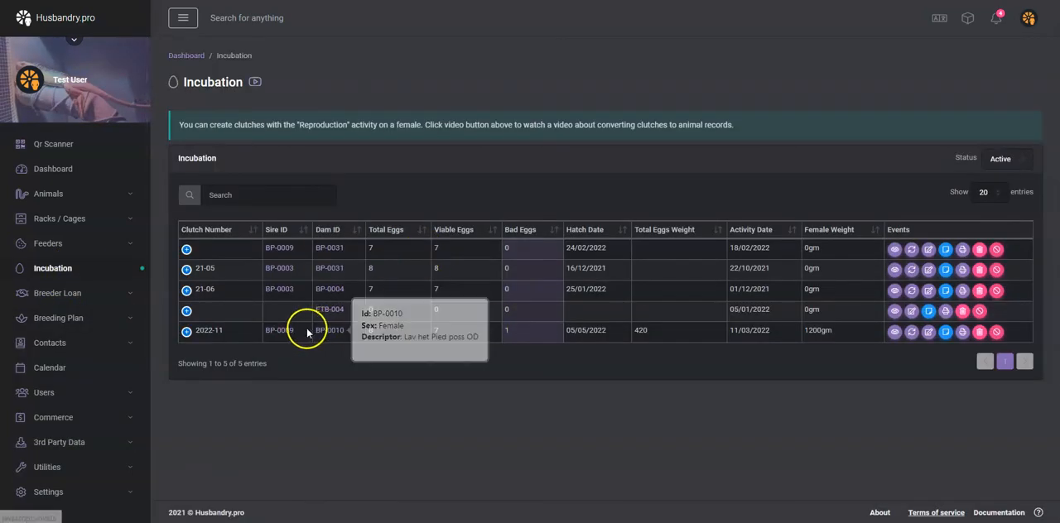
pyautogui.moveTo(927, 332)
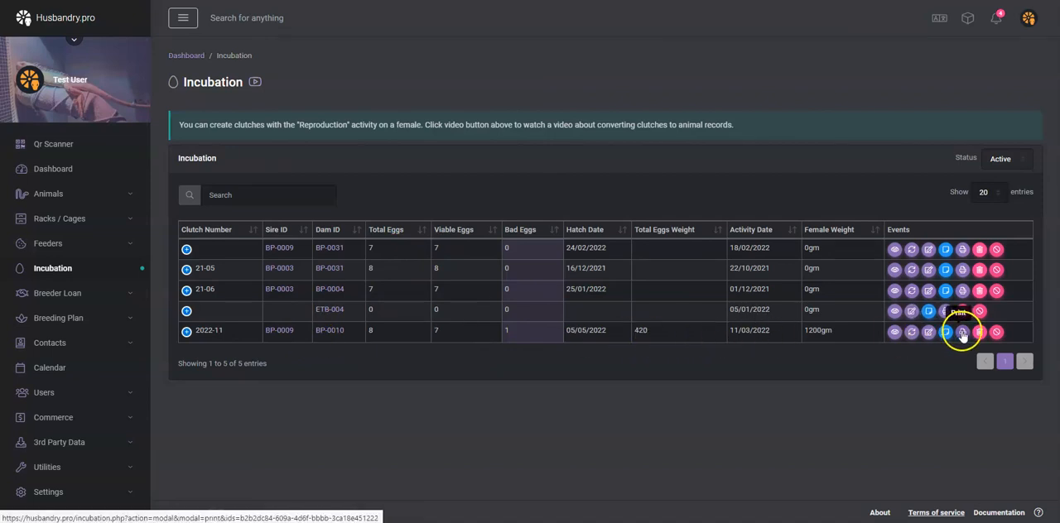
pyautogui.click(961, 332)
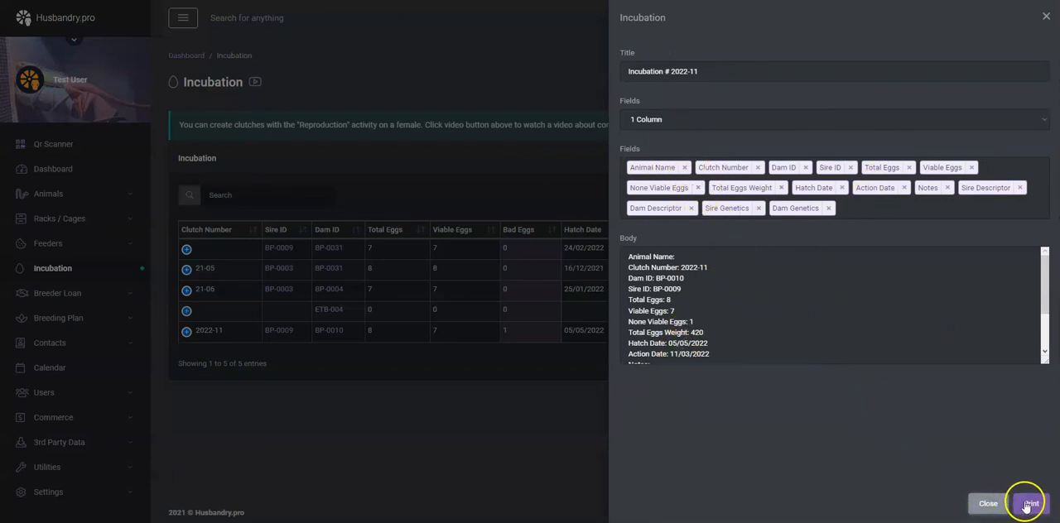
# Generate and display the Incubation # 2022-11 clutch card PDF
pyautogui.click(1027, 504)
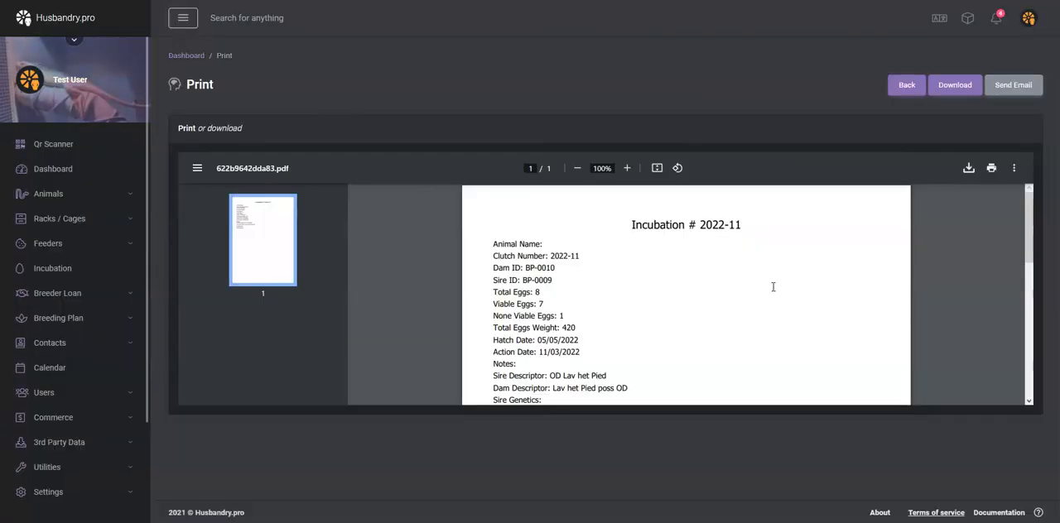
pyautogui.moveTo(775, 292)
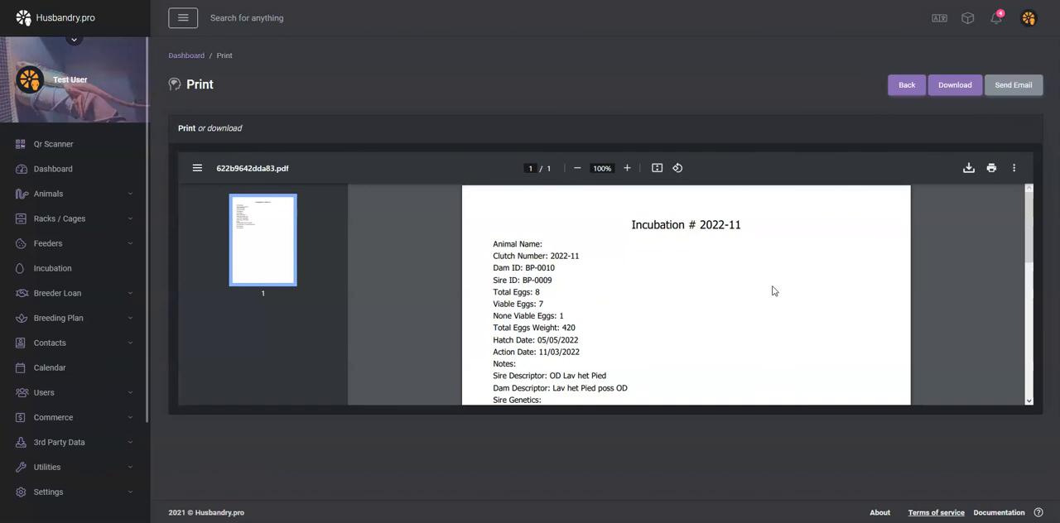
pyautogui.click(547, 304)
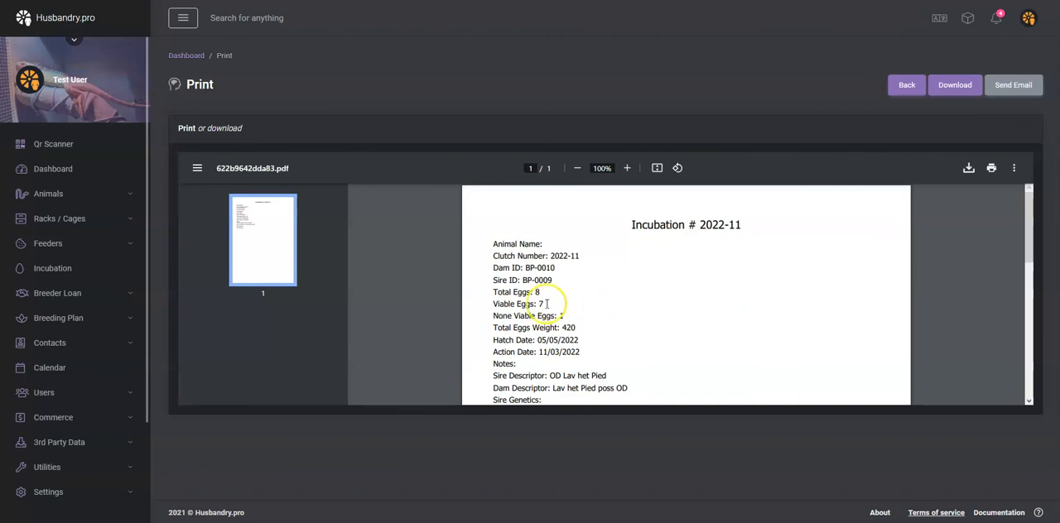
pyautogui.moveTo(471, 176)
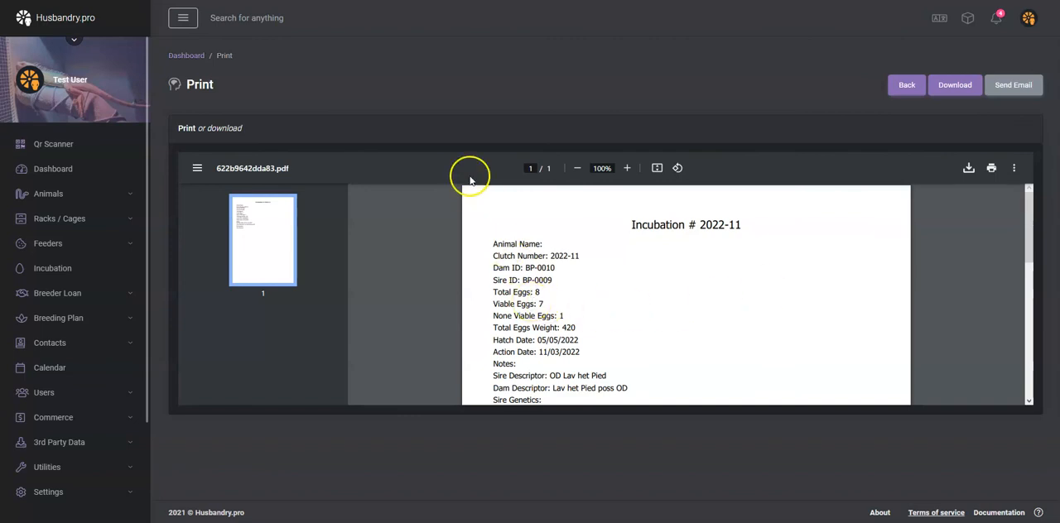